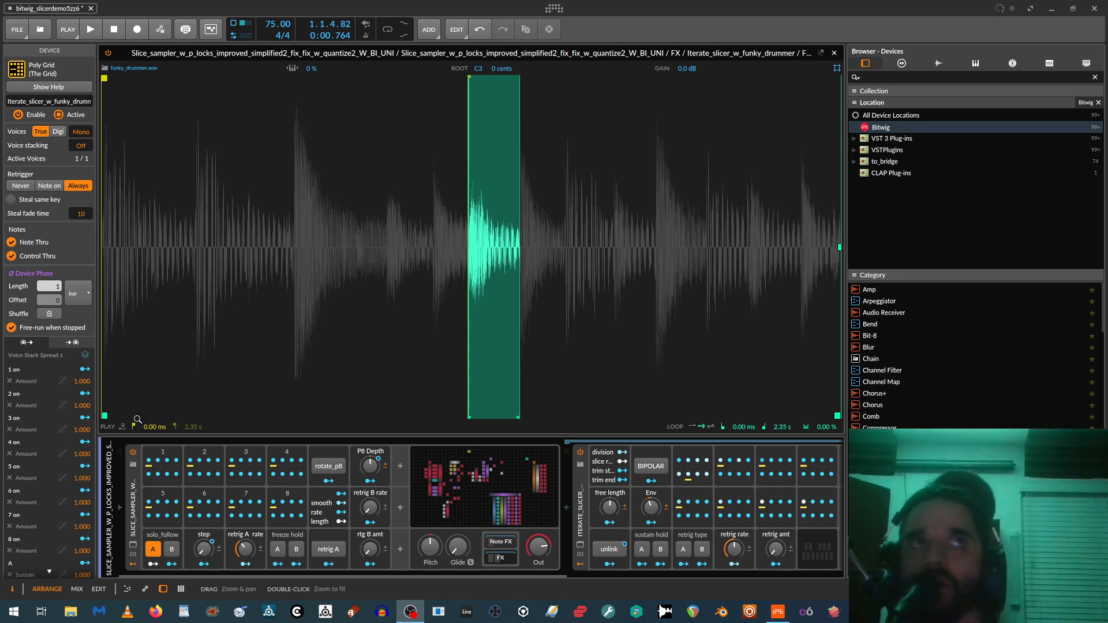
Play the funky drummer slicer demo from the transport, then stop playback
{"action": "left_click", "coordinate": [112, 29]}
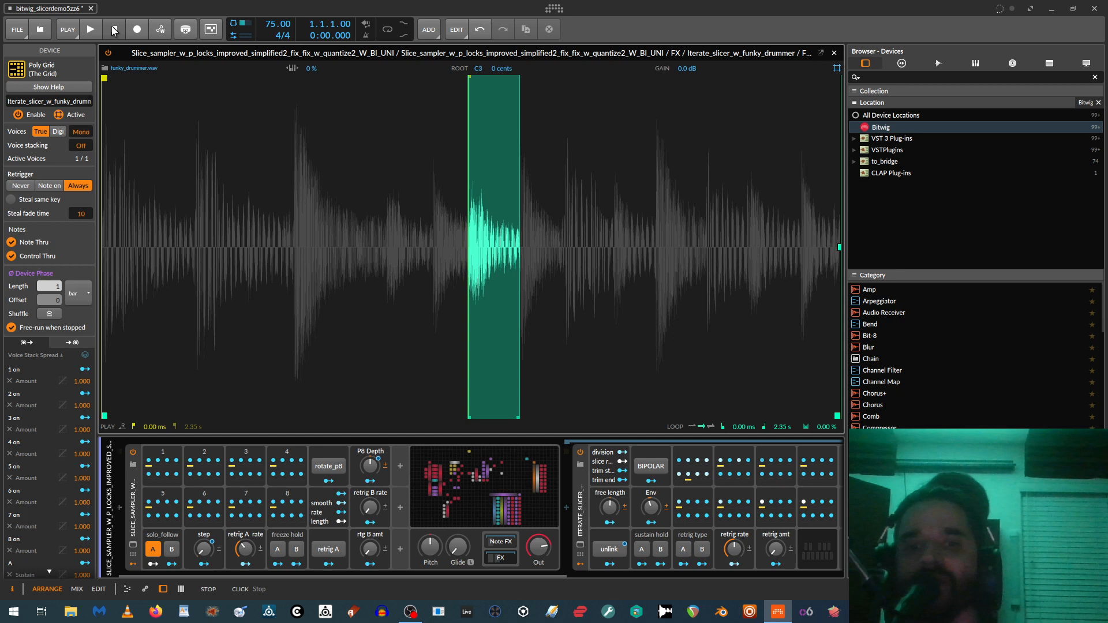
{"action": "left_click", "coordinate": [90, 29]}
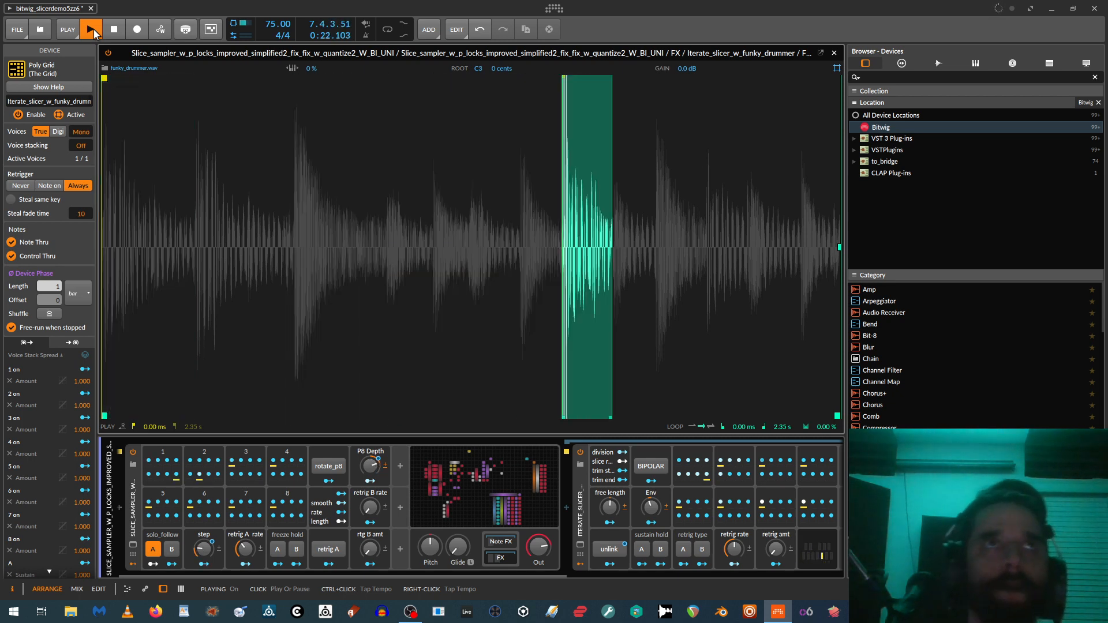
{"action": "left_click", "coordinate": [90, 29]}
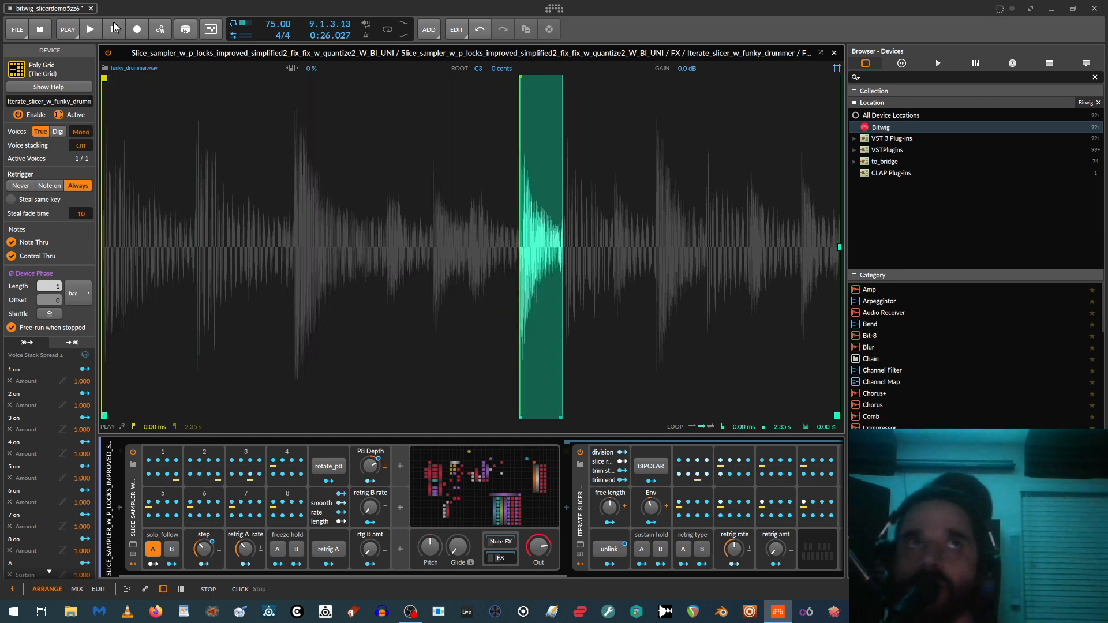
{"action": "left_click", "coordinate": [113, 29]}
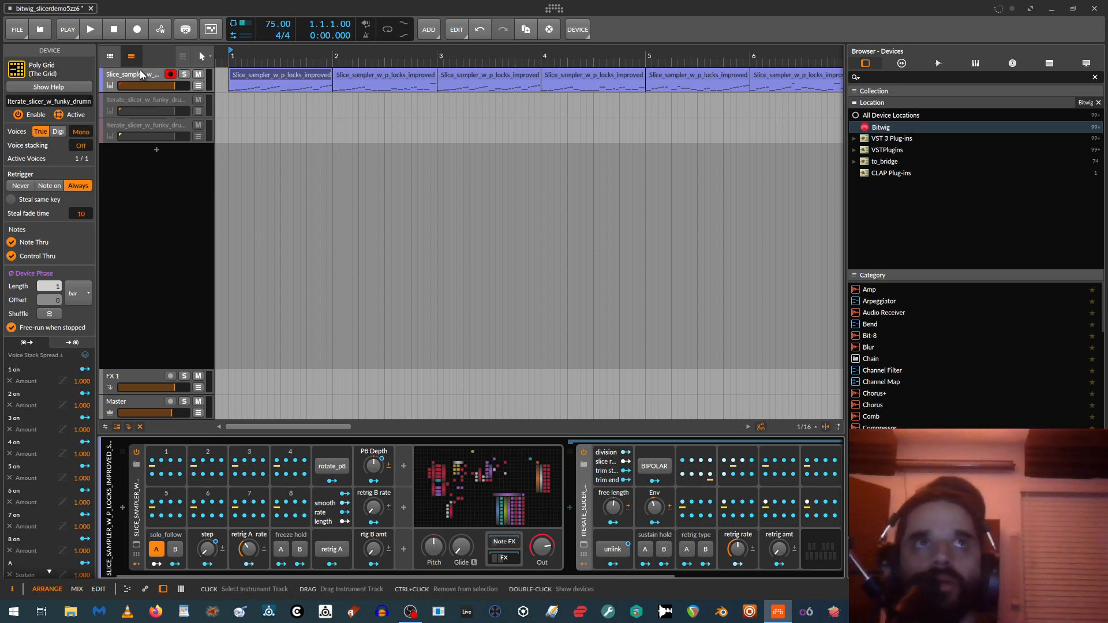
Select the iterate-slicer funky drummer track header to show its Instrument Track settings
{"action": "left_click", "coordinate": [131, 75]}
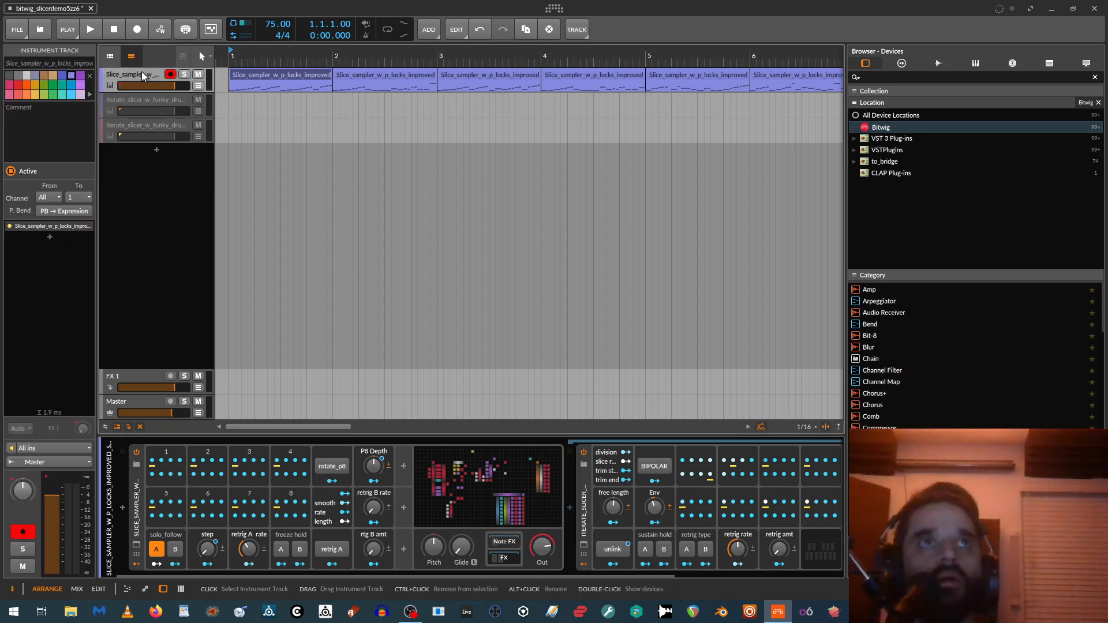
{"action": "left_click", "coordinate": [137, 125]}
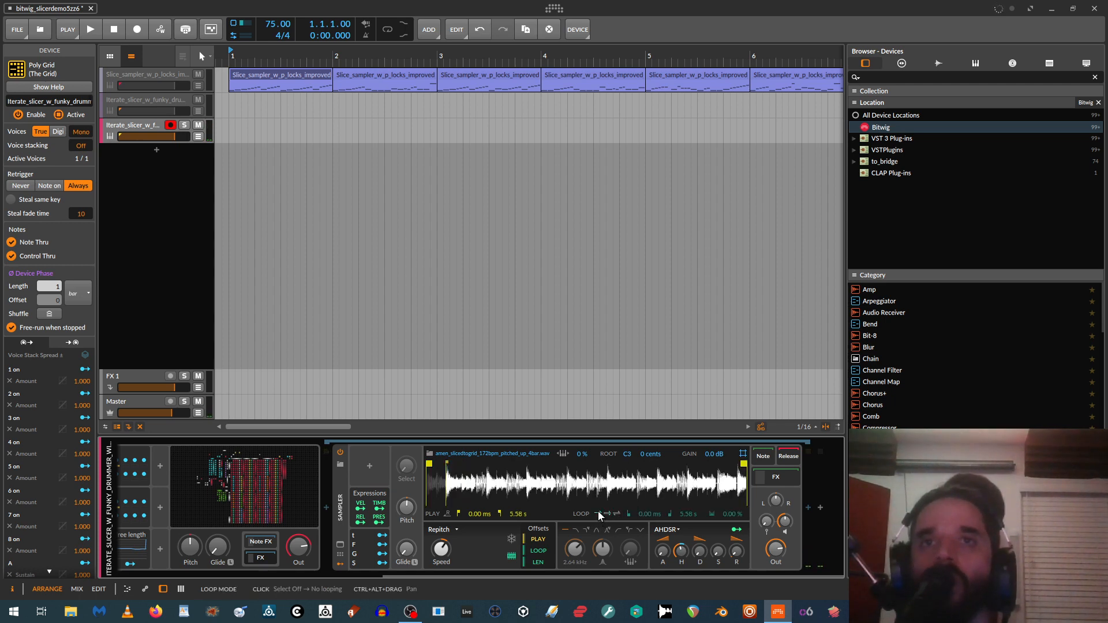
{"action": "mouse_move", "coordinate": [599, 514]}
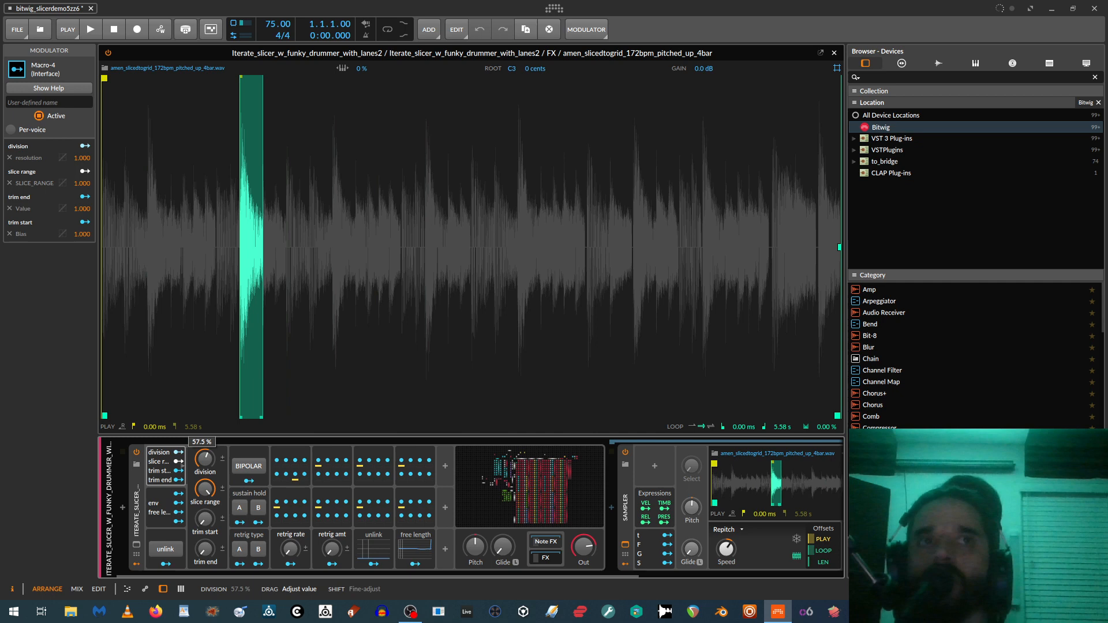
Adjust the Iterate slicer's division knob to make the amen break slices finer
{"action": "left_click_drag", "start_coordinate": [205, 460], "coordinate": [206, 467]}
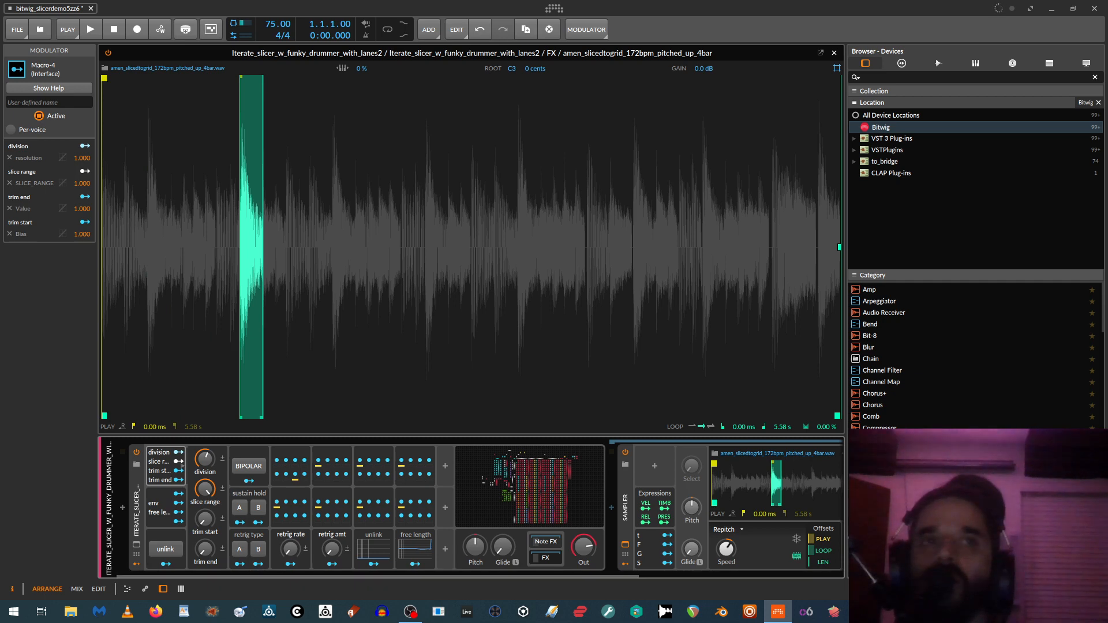
{"action": "left_click_drag", "start_coordinate": [204, 458], "coordinate": [204, 438]}
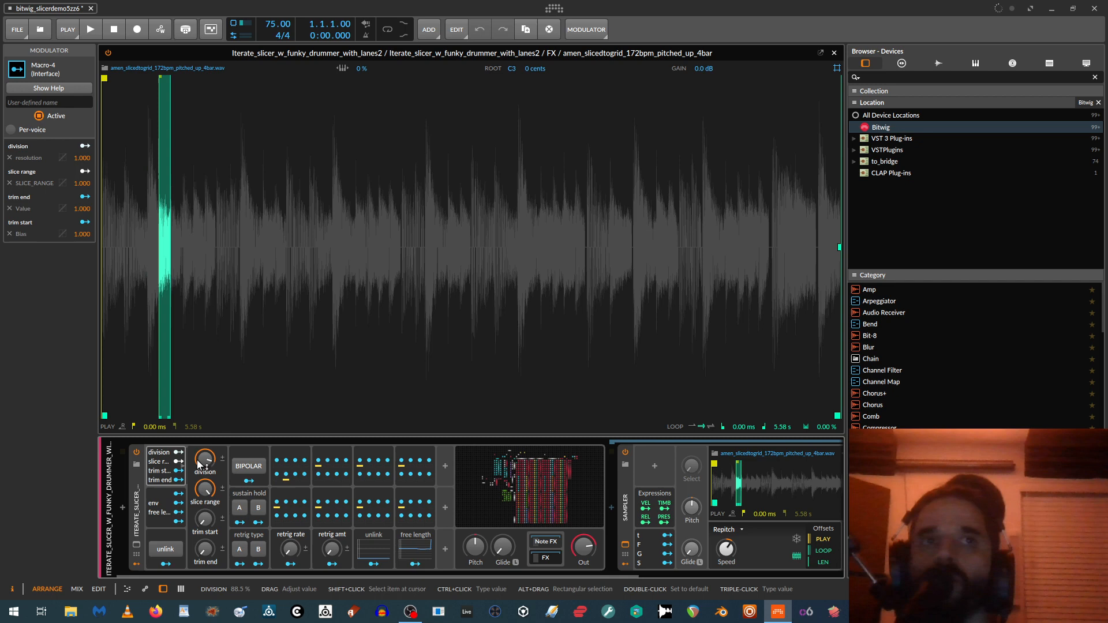
{"action": "left_click_drag", "start_coordinate": [204, 459], "coordinate": [204, 466]}
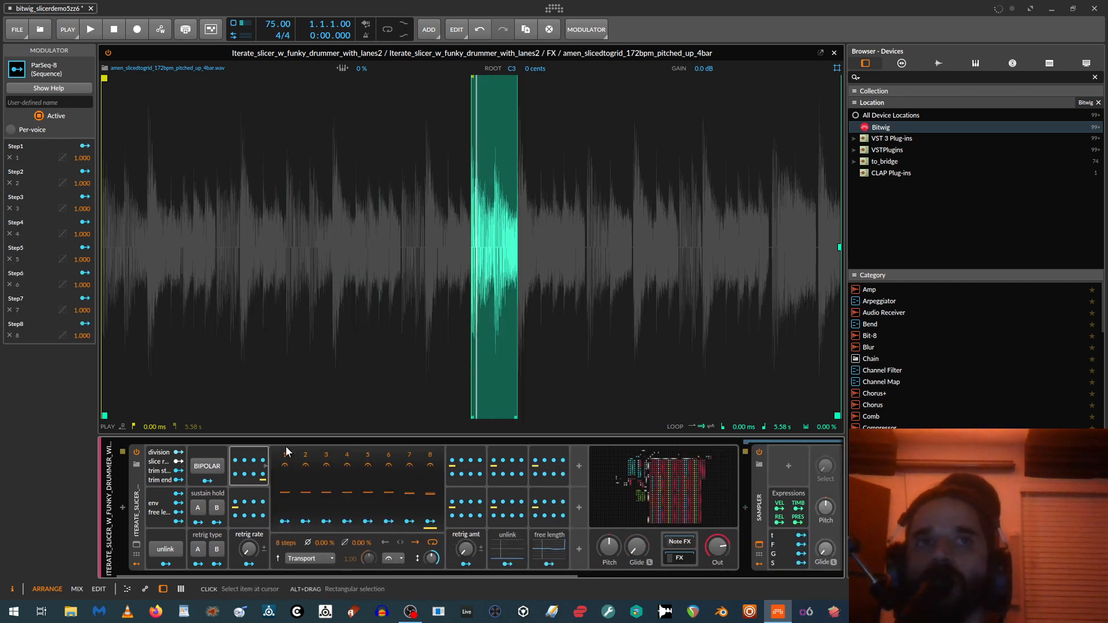
Raise ParSeq-8 step 2's depth so it picks a different amen slice
{"action": "left_click", "coordinate": [285, 454]}
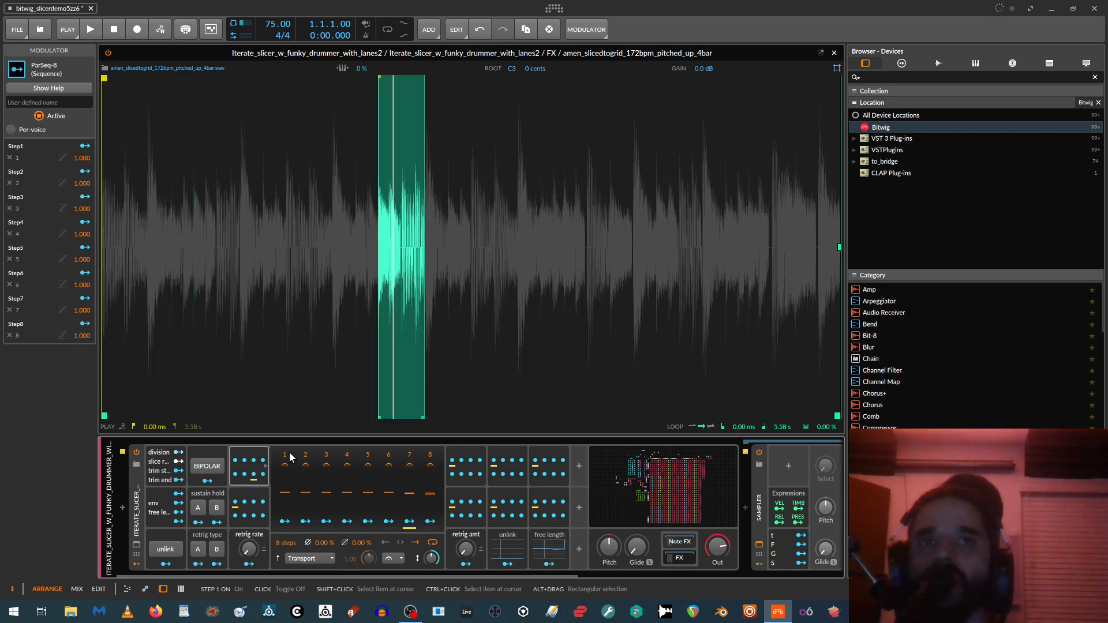
{"action": "left_click", "coordinate": [262, 461]}
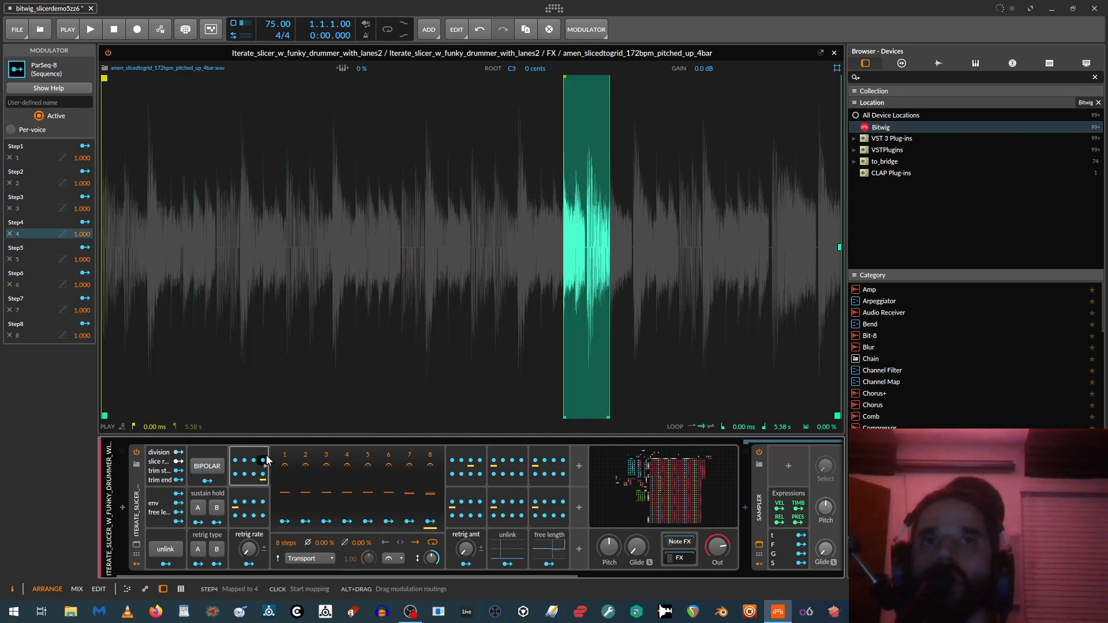
{"action": "left_click", "coordinate": [249, 461]}
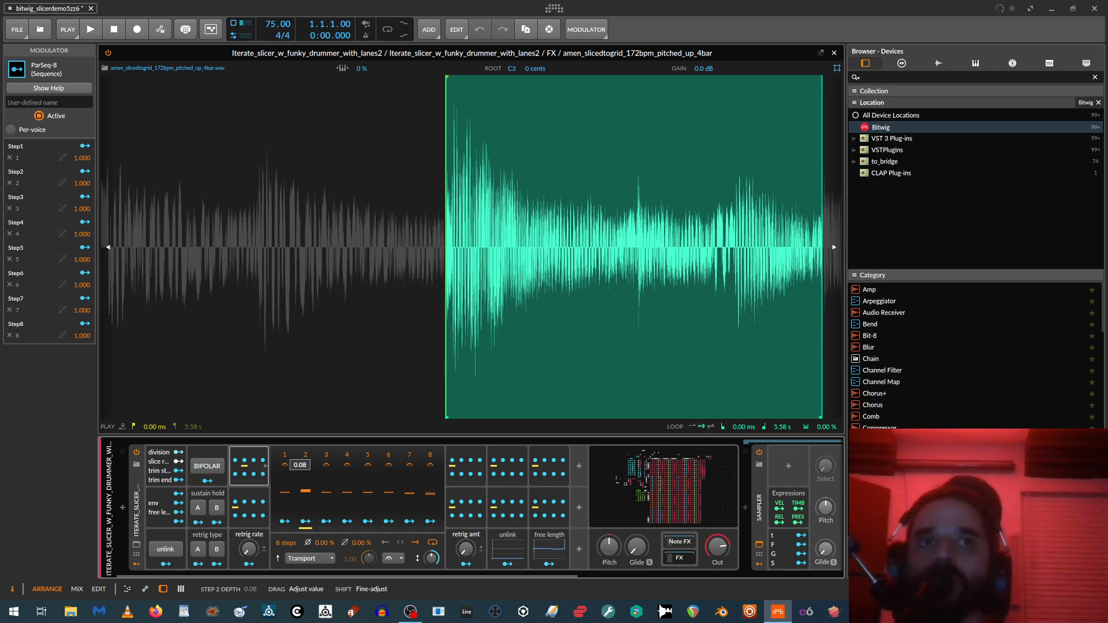
{"action": "left_click_drag", "start_coordinate": [299, 464], "coordinate": [299, 452]}
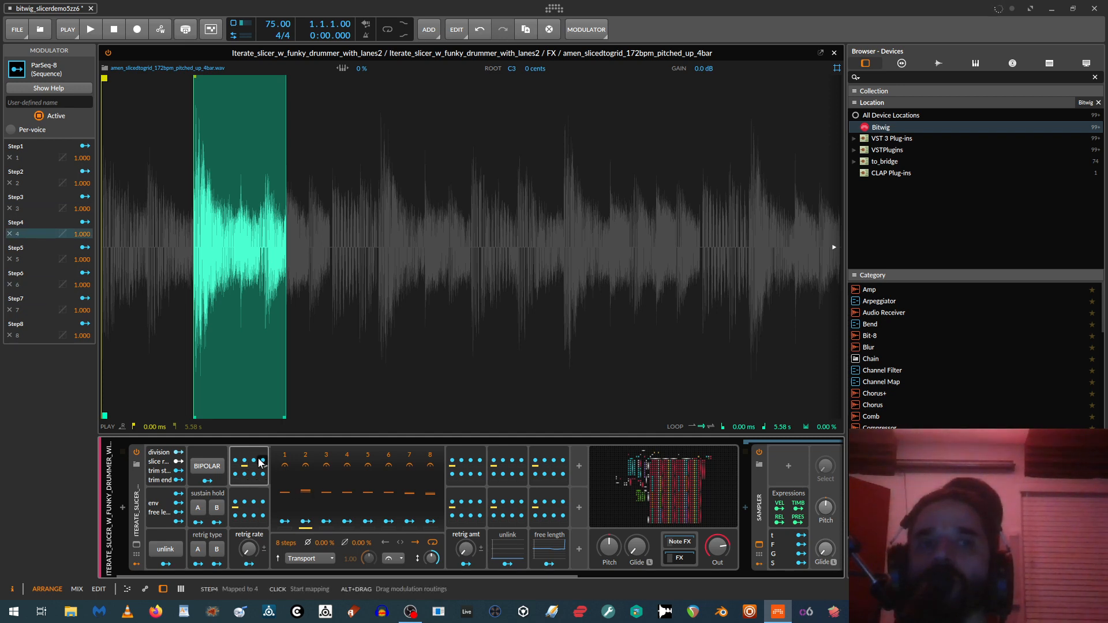
Toggle bipolar slicing and set step 7's depth to choose a middle slice
{"action": "left_click", "coordinate": [206, 465]}
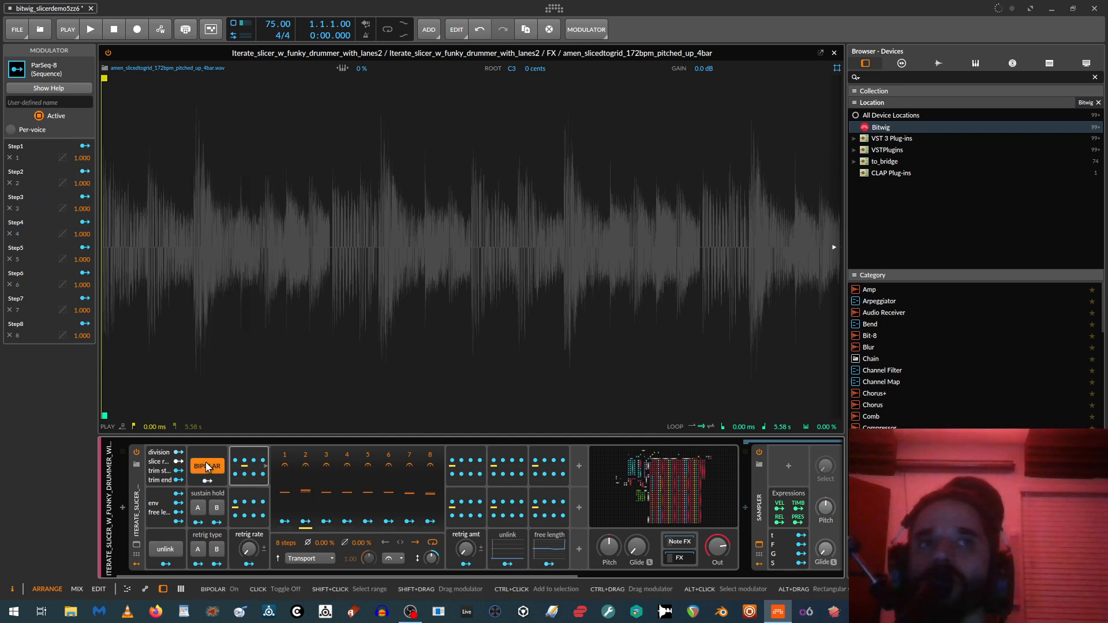
{"action": "left_click", "coordinate": [205, 466]}
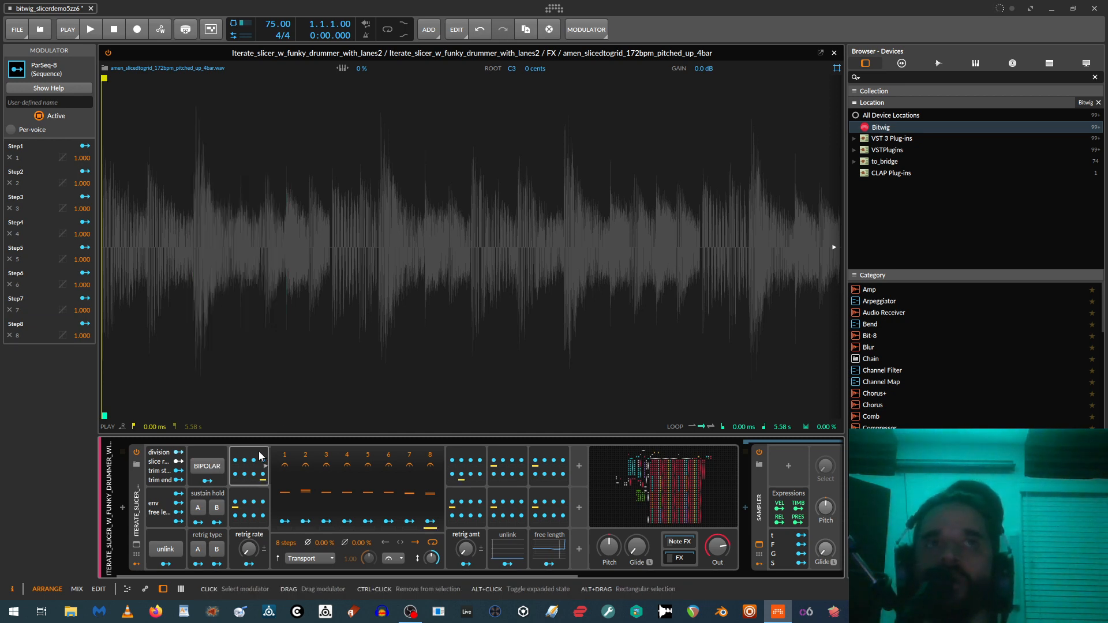
{"action": "left_click", "coordinate": [493, 247]}
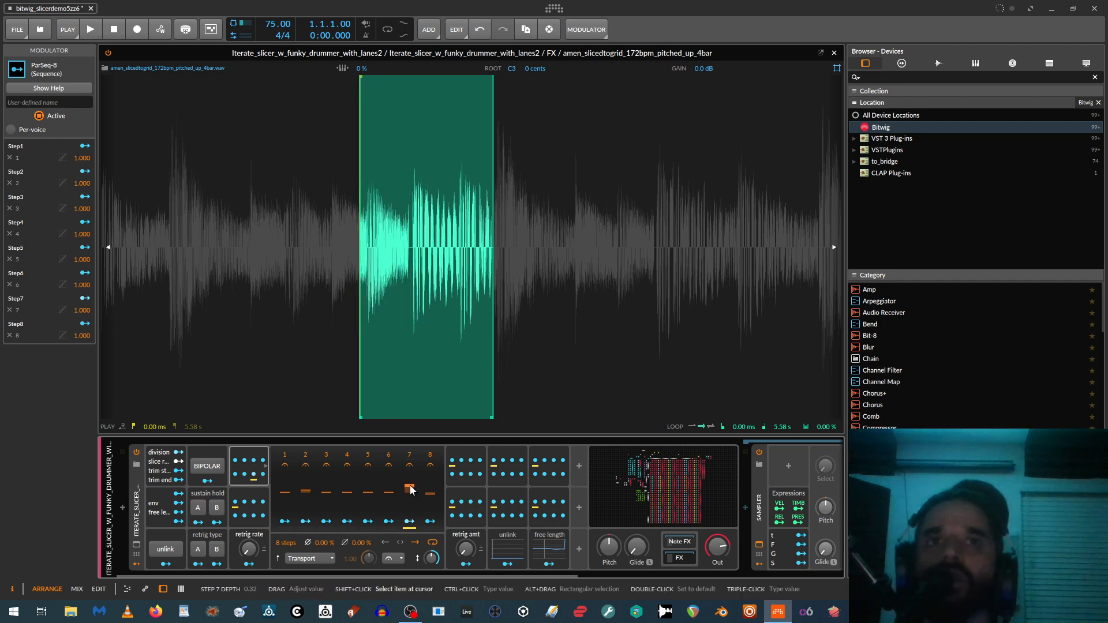
{"action": "left_click_drag", "start_coordinate": [409, 491], "coordinate": [409, 502]}
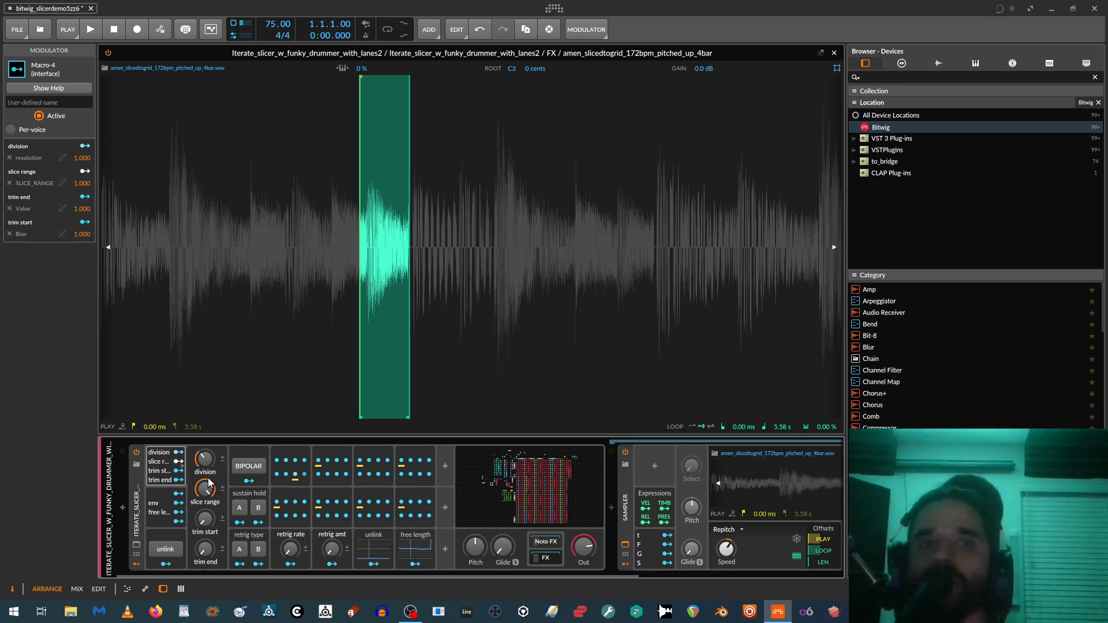
{"action": "mouse_move", "coordinate": [168, 565]}
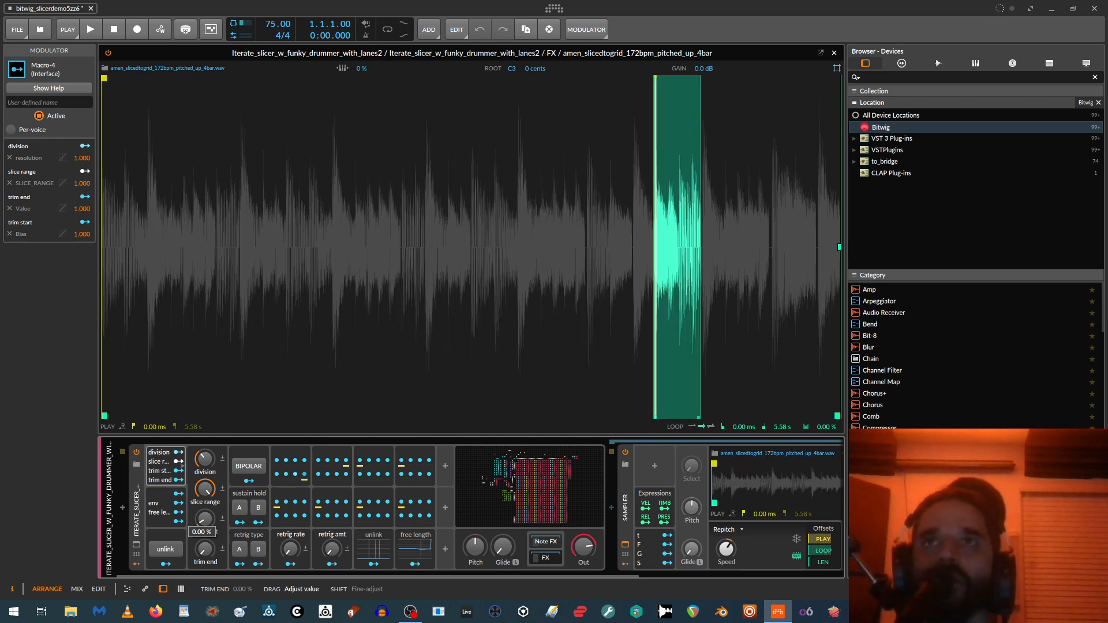
Bring the slicer's trim end down to 0.00% so the slice plays to its end
{"action": "left_click_drag", "start_coordinate": [204, 515], "coordinate": [204, 502]}
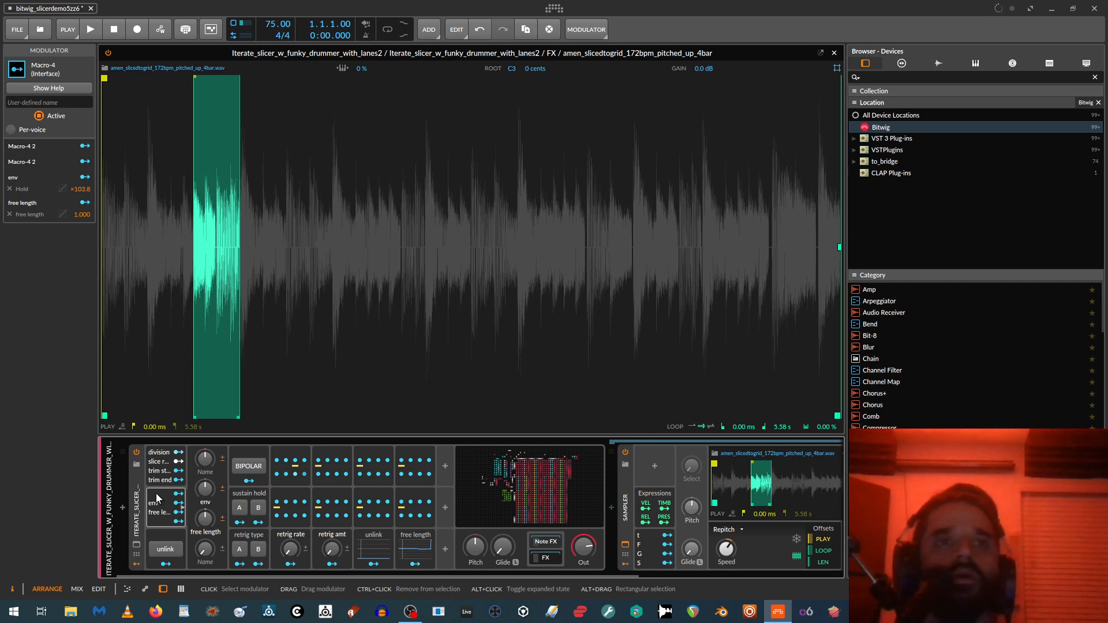
{"action": "mouse_move", "coordinate": [205, 487]}
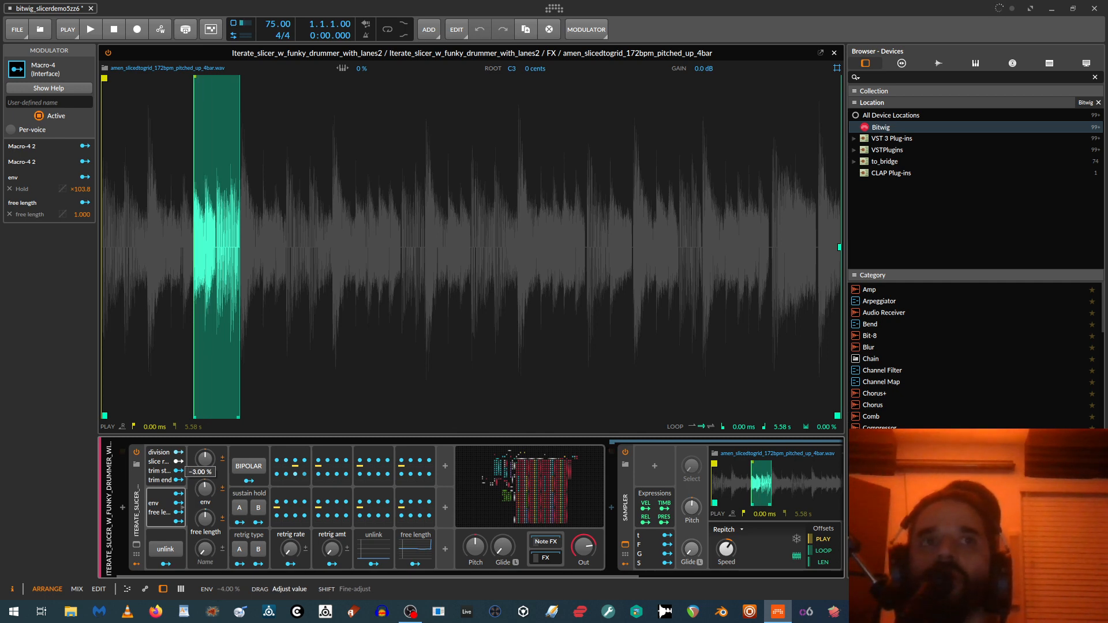
Adjust the env knob under sustain hold to change the slice envelope amount
{"action": "left_click_drag", "start_coordinate": [200, 471], "coordinate": [200, 452]}
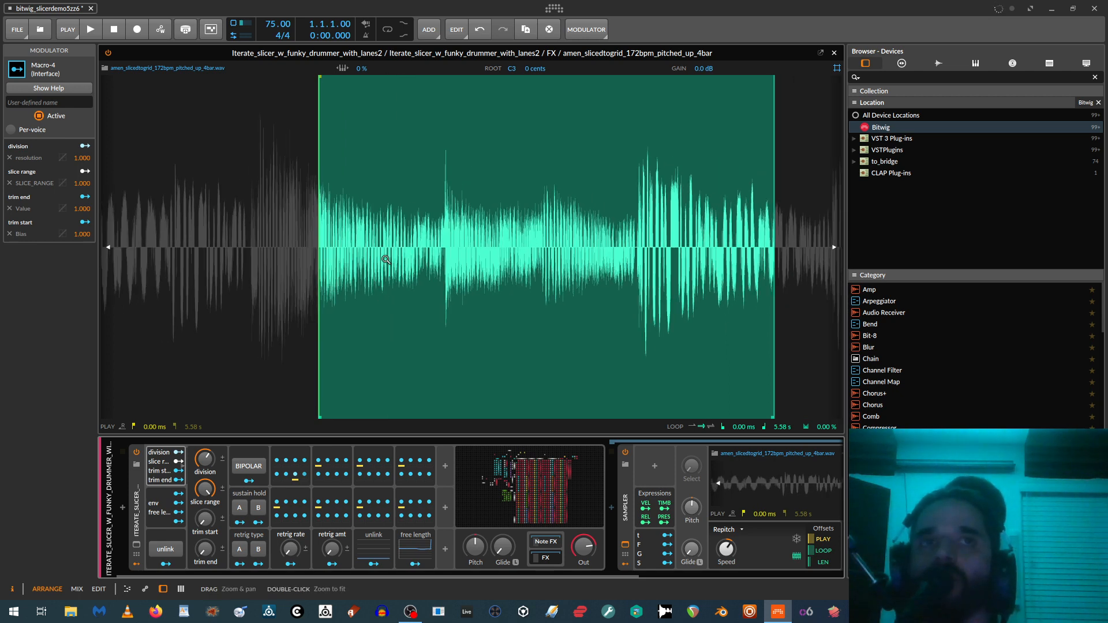
{"action": "mouse_move", "coordinate": [372, 367]}
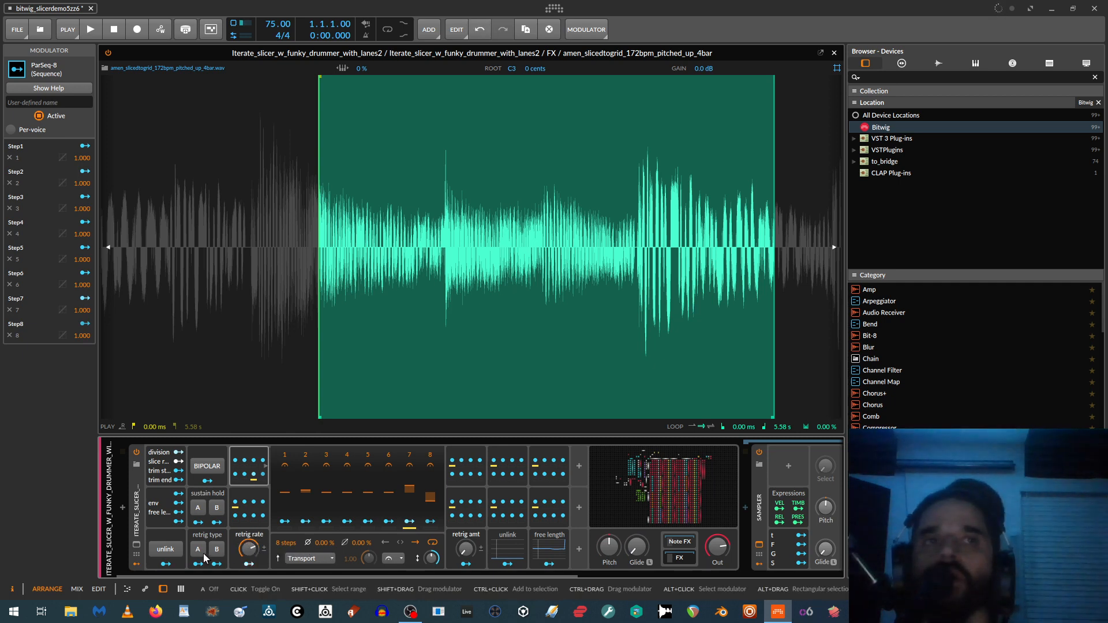
Switch retriggering to type B and raise the retrig rate to about 83.5%
{"action": "left_click", "coordinate": [217, 508]}
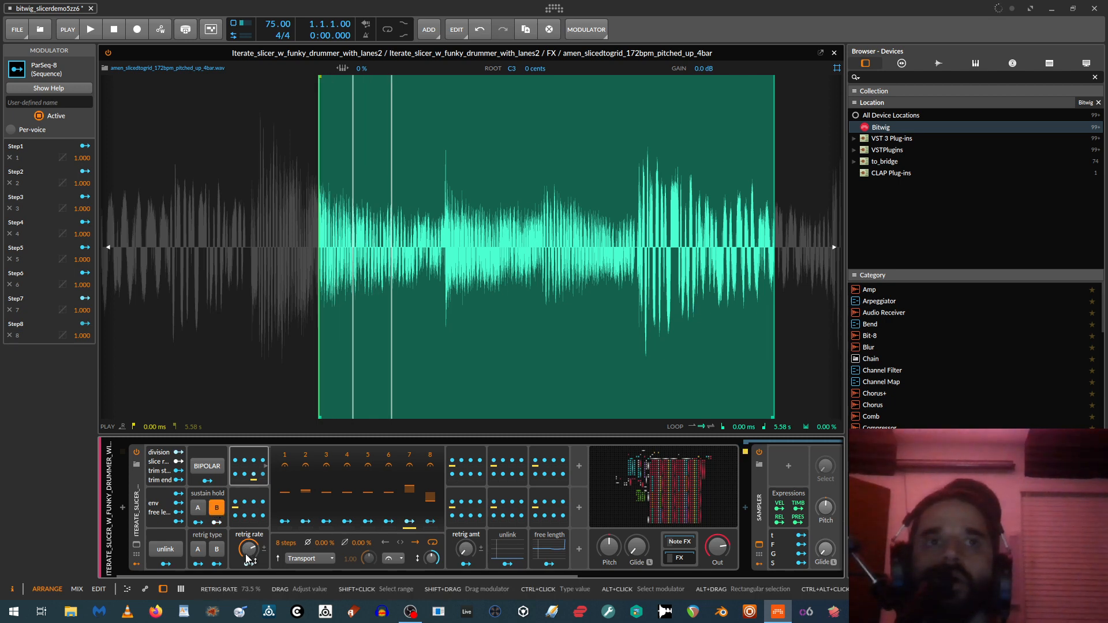
{"action": "left_click_drag", "start_coordinate": [249, 549], "coordinate": [249, 530]}
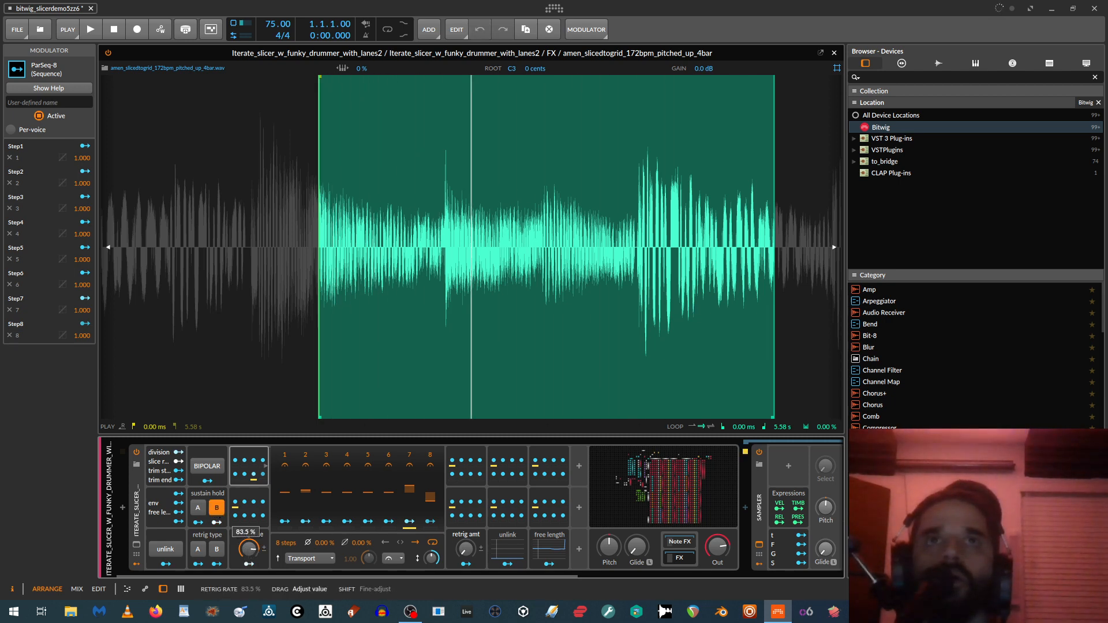
{"action": "left_click_drag", "start_coordinate": [248, 550], "coordinate": [248, 542]}
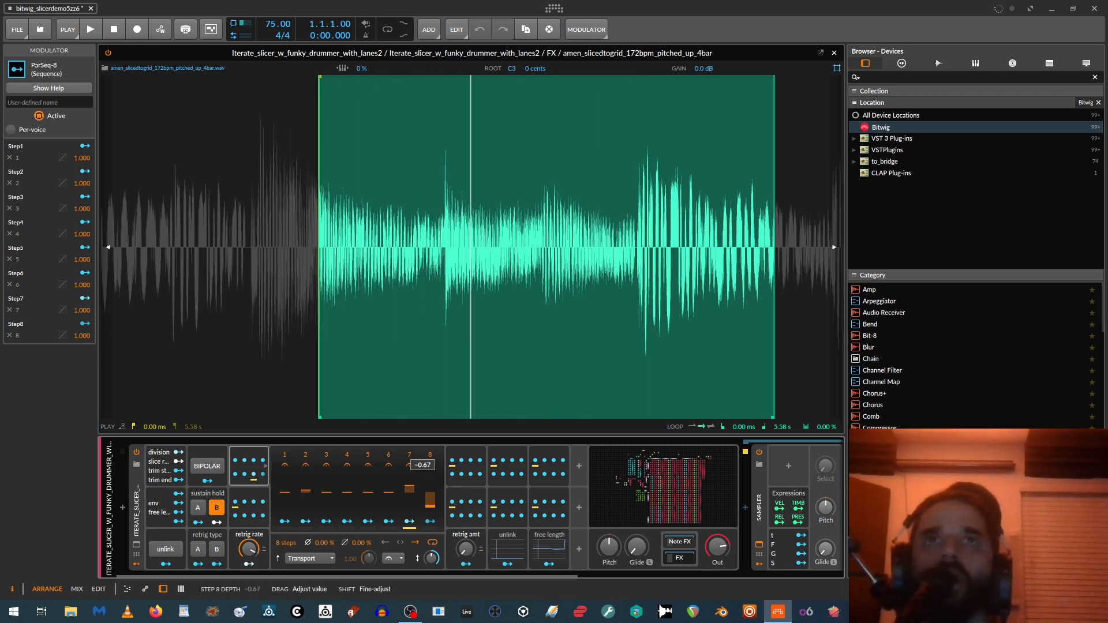
Change ParSeq-8 step 8's modulation depth
{"action": "left_click_drag", "start_coordinate": [423, 465], "coordinate": [422, 452]}
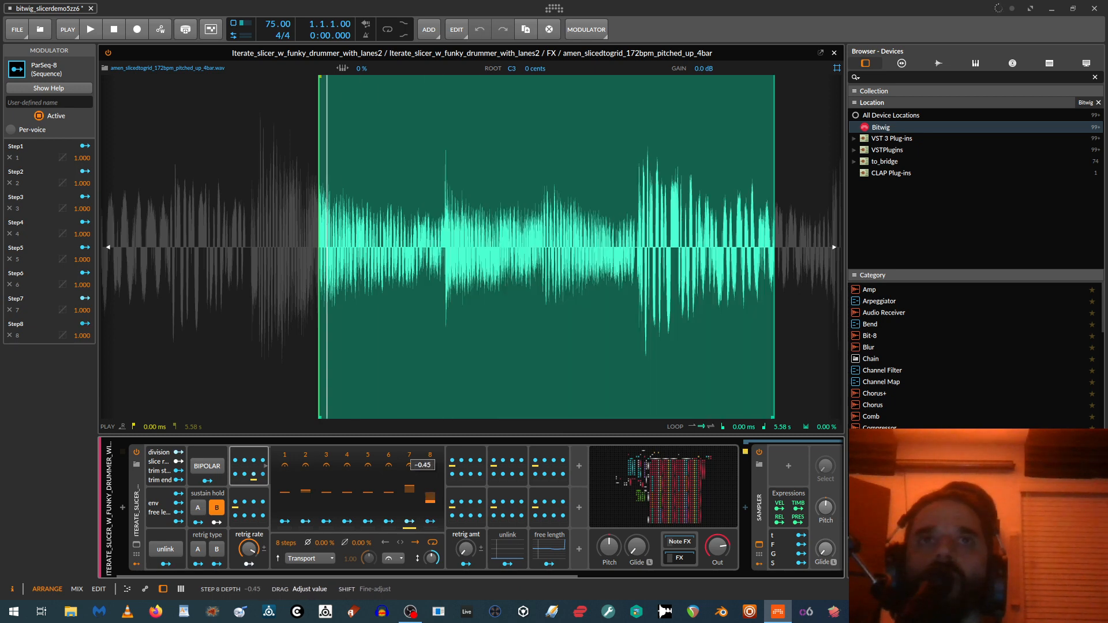
{"action": "left_click_drag", "start_coordinate": [423, 464], "coordinate": [423, 446]}
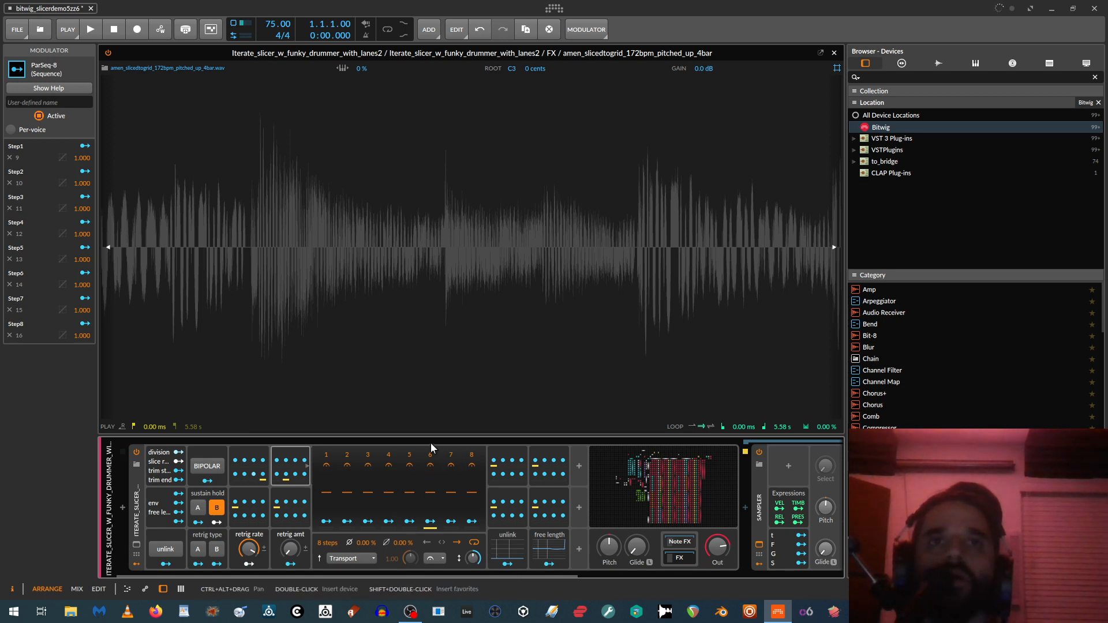
Draw retrigger amount values on steps 7 and 8 of the retrig amt ParSeq-8
{"action": "left_click_drag", "start_coordinate": [444, 247], "coordinate": [469, 247]}
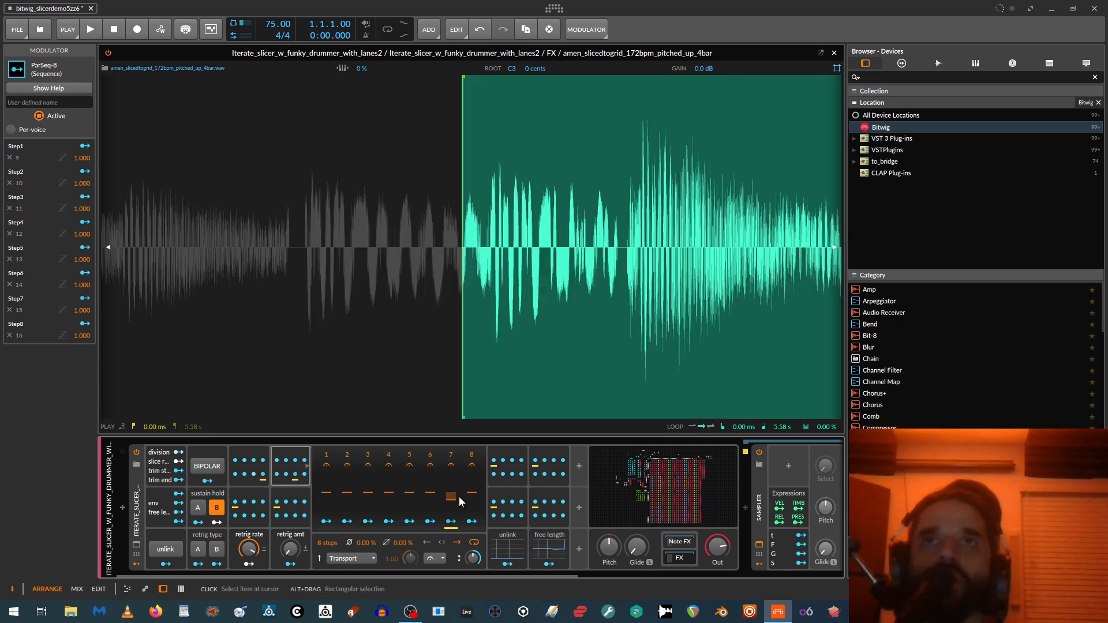
{"action": "left_click_drag", "start_coordinate": [450, 495], "coordinate": [450, 498]}
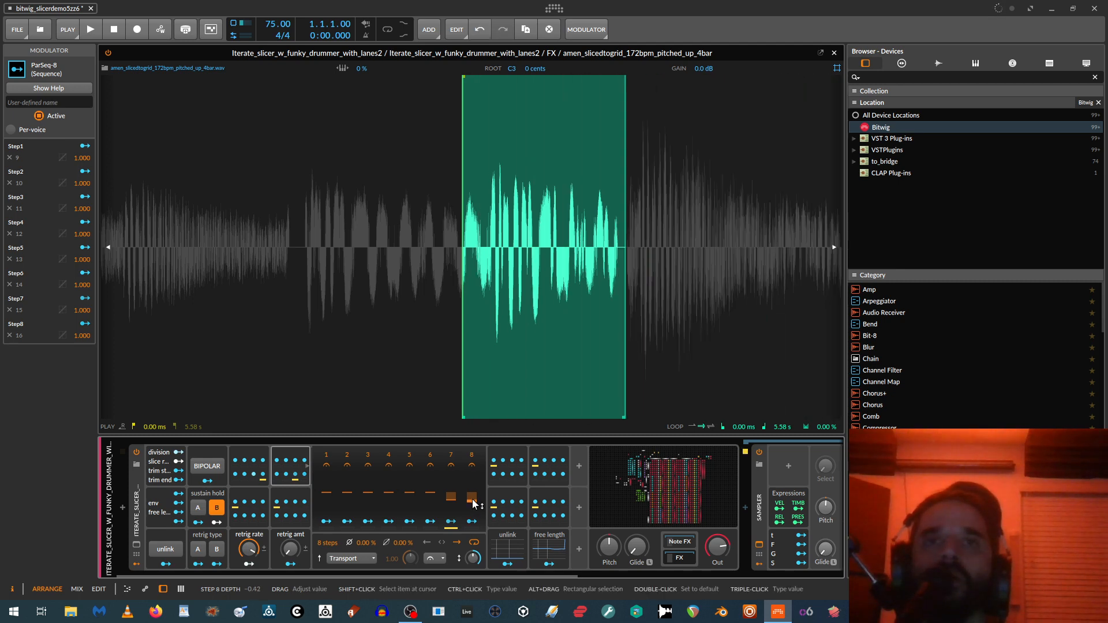
{"action": "left_click", "coordinate": [216, 507]}
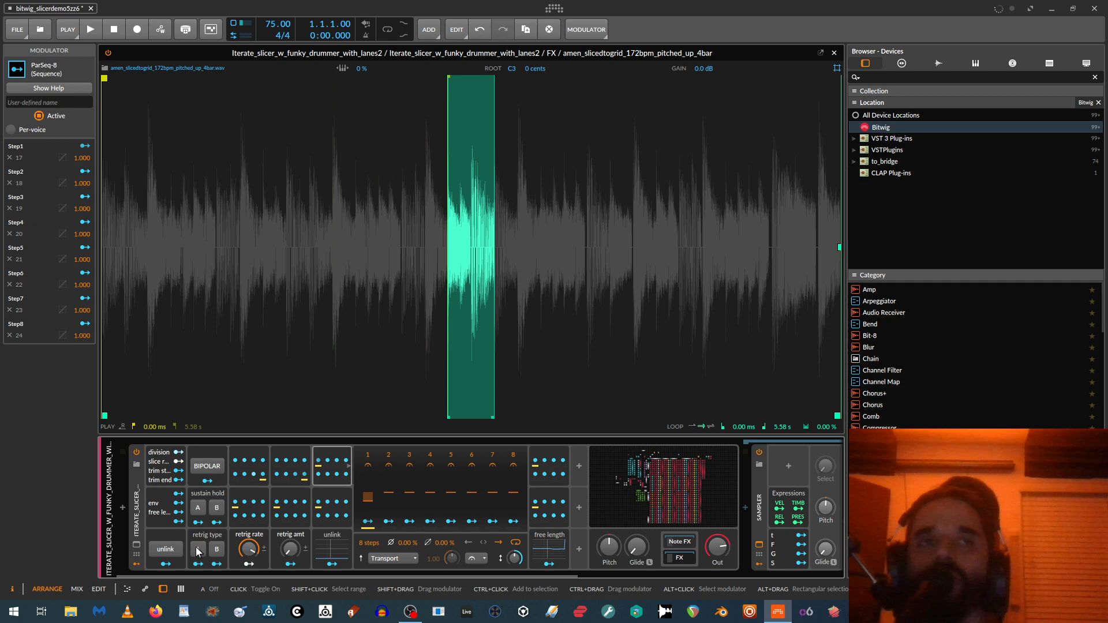
Try type-A retriggering while sweeping the retrig rate, leaving it near 78.5%
{"action": "left_click", "coordinate": [217, 549]}
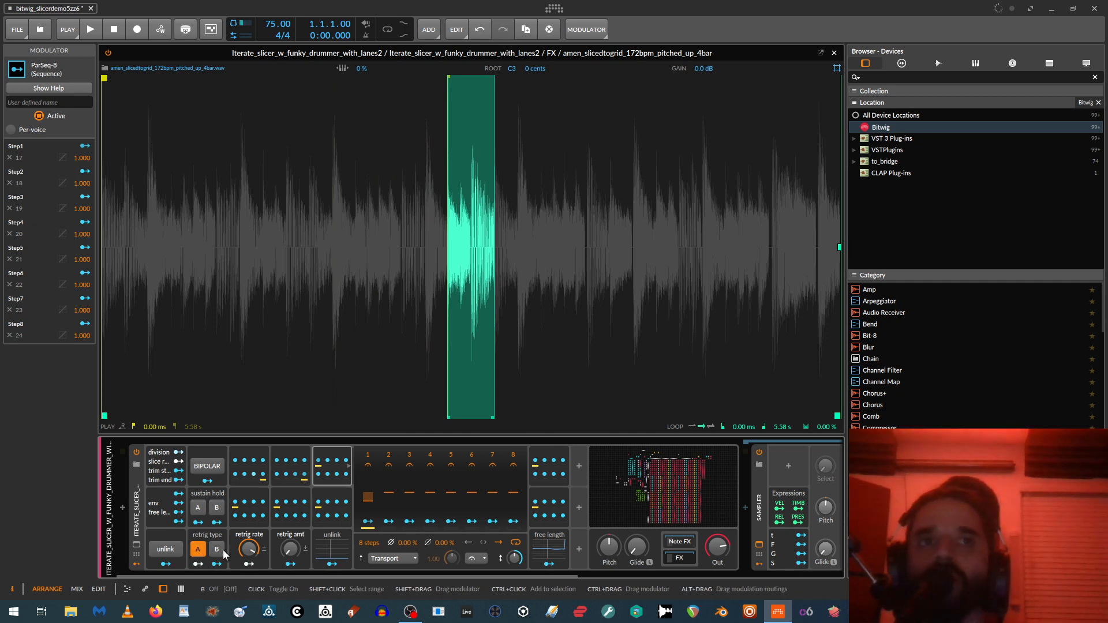
{"action": "left_click_drag", "start_coordinate": [247, 549], "coordinate": [247, 537]}
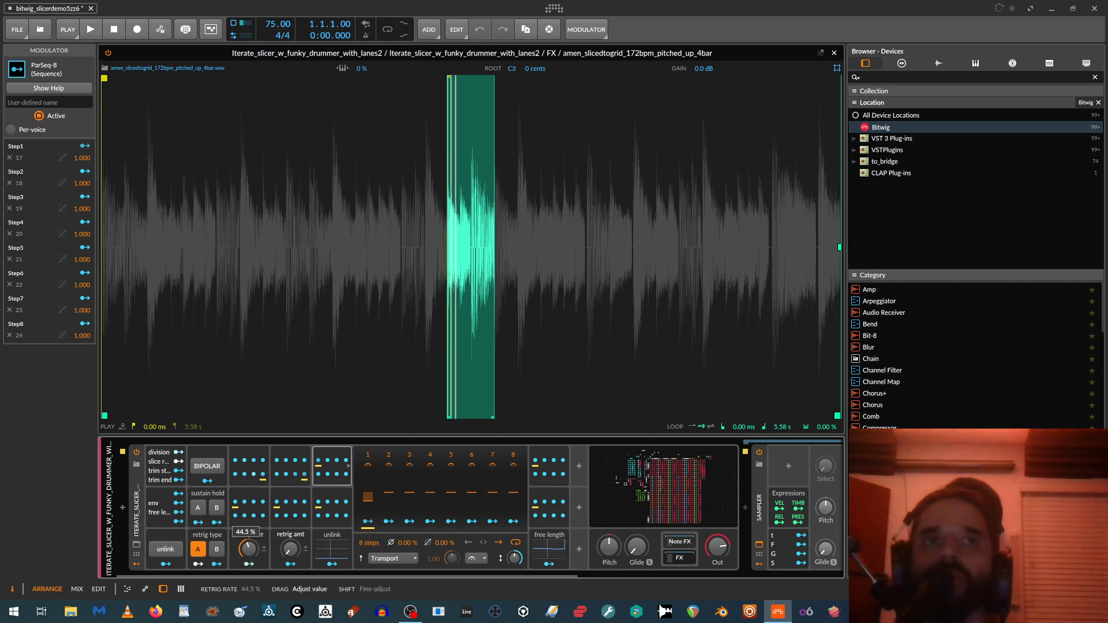
{"action": "left_click_drag", "start_coordinate": [247, 550], "coordinate": [247, 526]}
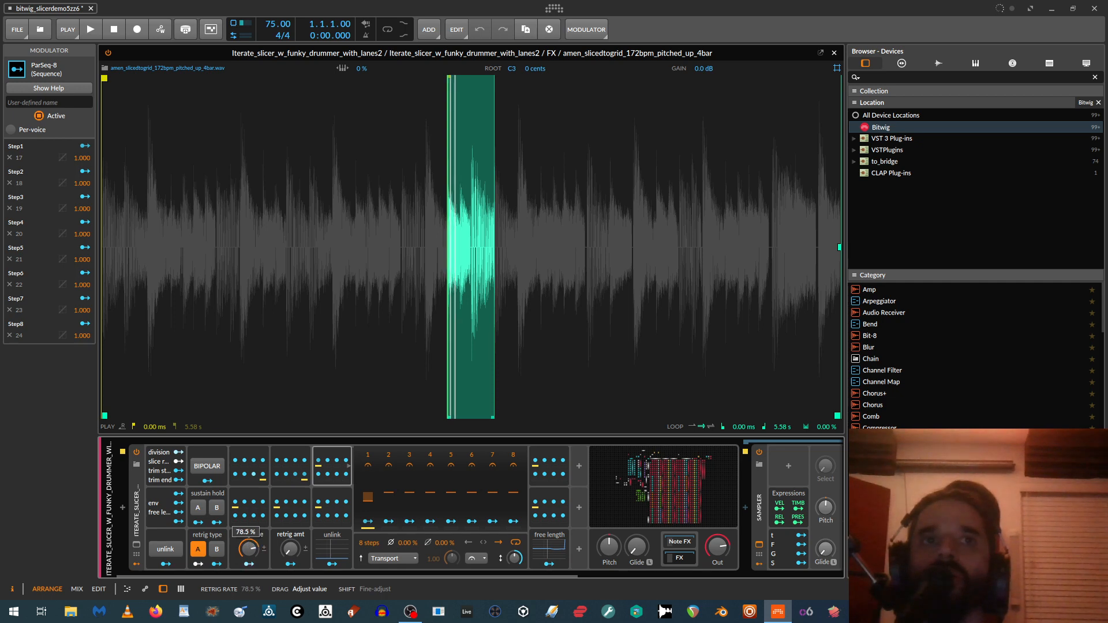
{"action": "left_click_drag", "start_coordinate": [250, 550], "coordinate": [249, 537]}
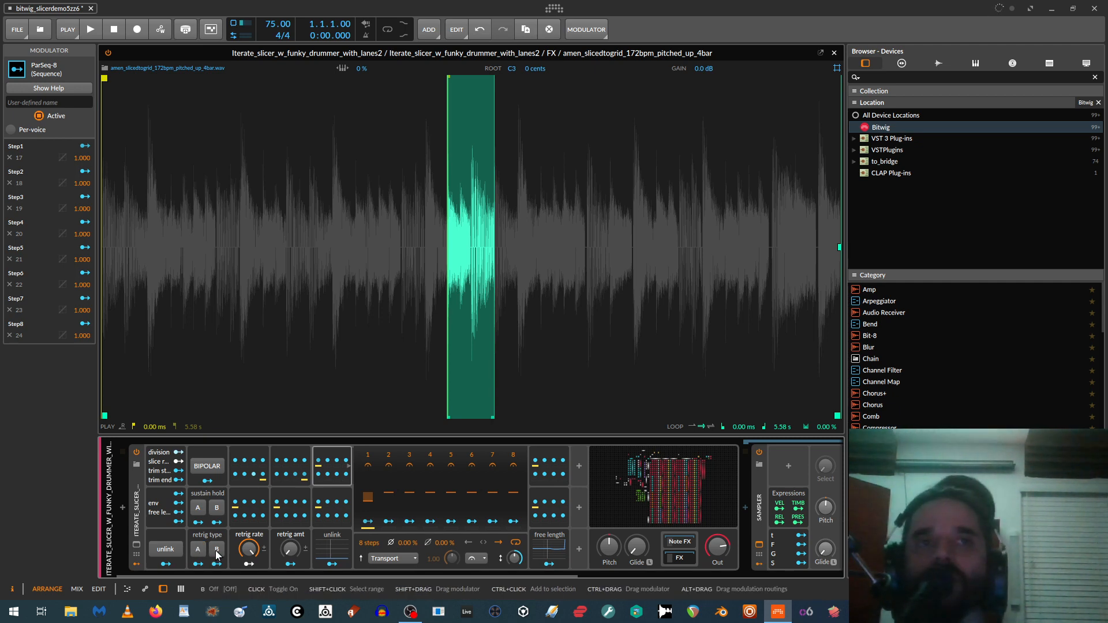
Switch to type-B retriggering, zero the retrig amount and readjust the retrig rate
{"action": "left_click", "coordinate": [217, 550]}
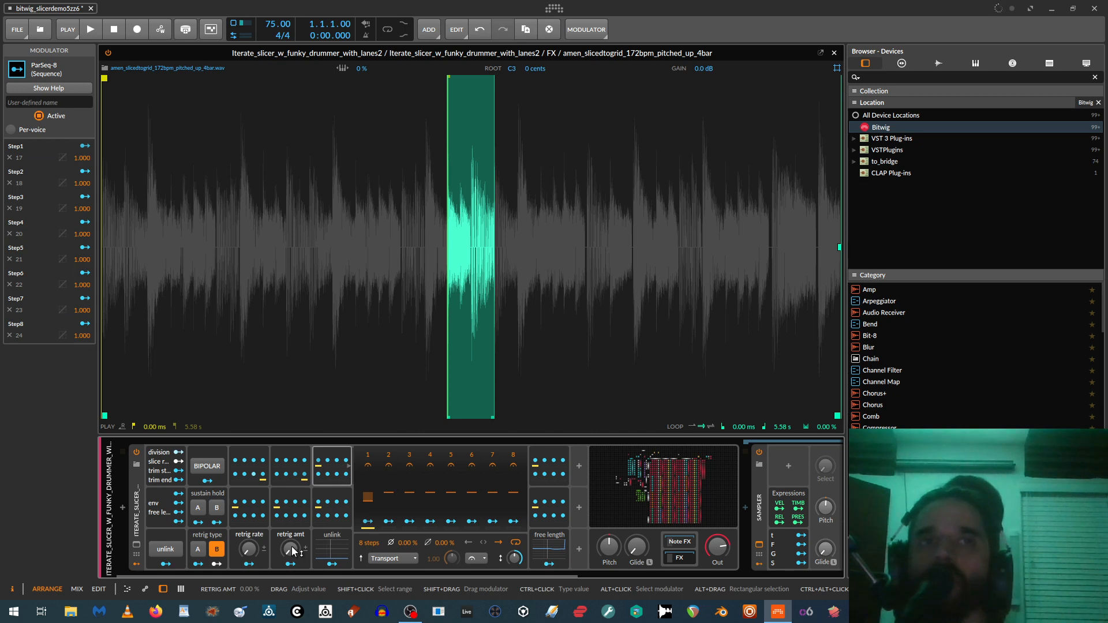
{"action": "left_click_drag", "start_coordinate": [290, 550], "coordinate": [290, 537]}
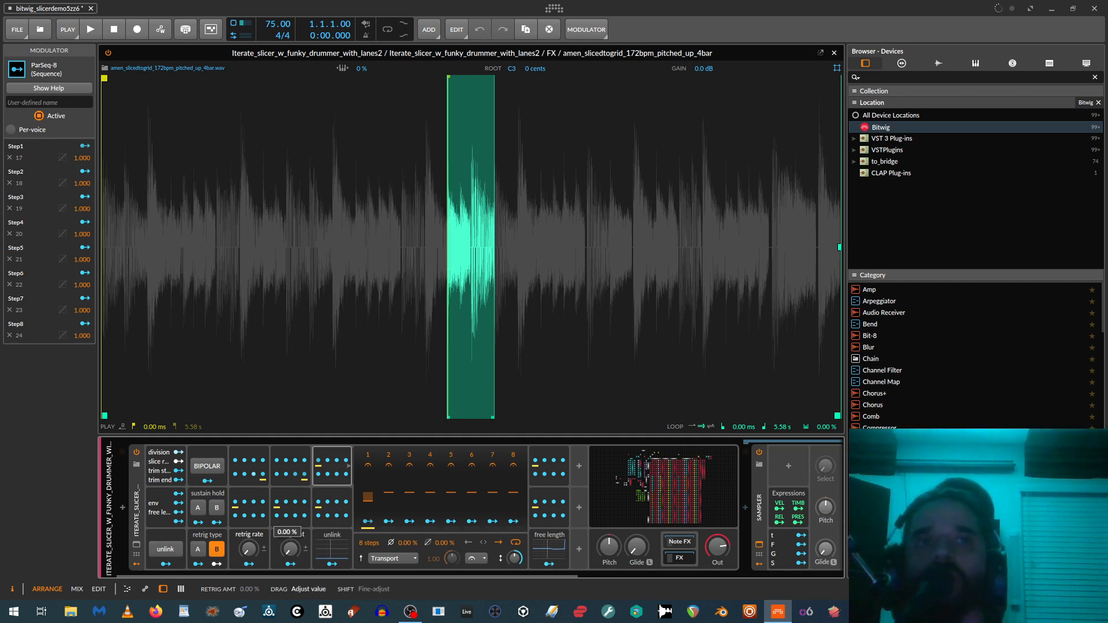
{"action": "left_click_drag", "start_coordinate": [289, 549], "coordinate": [288, 523]}
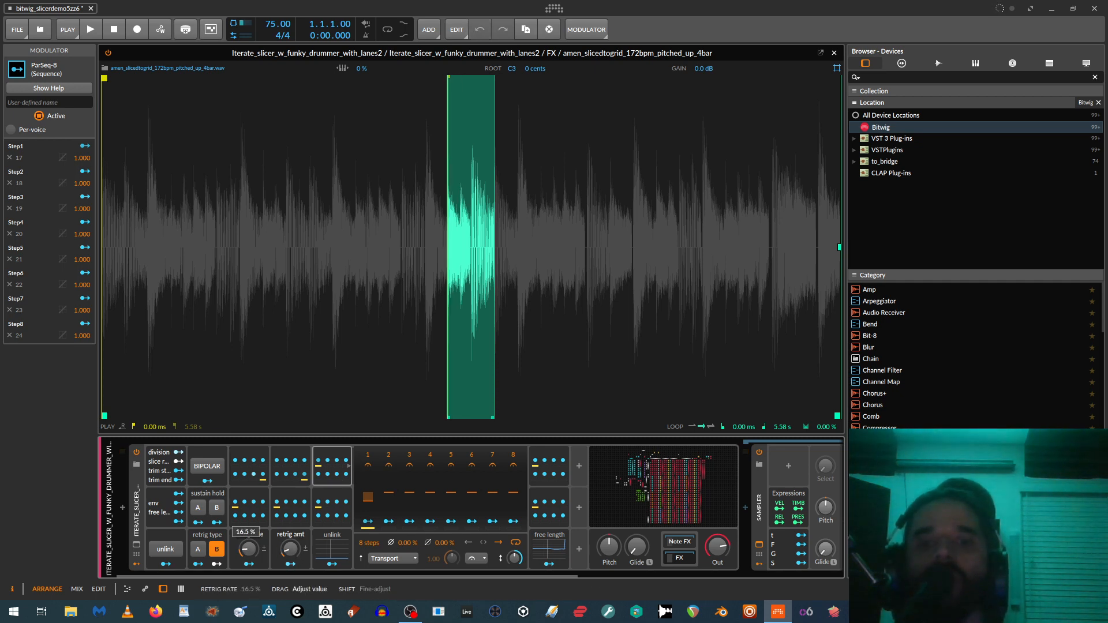
{"action": "left_click_drag", "start_coordinate": [247, 550], "coordinate": [247, 522]}
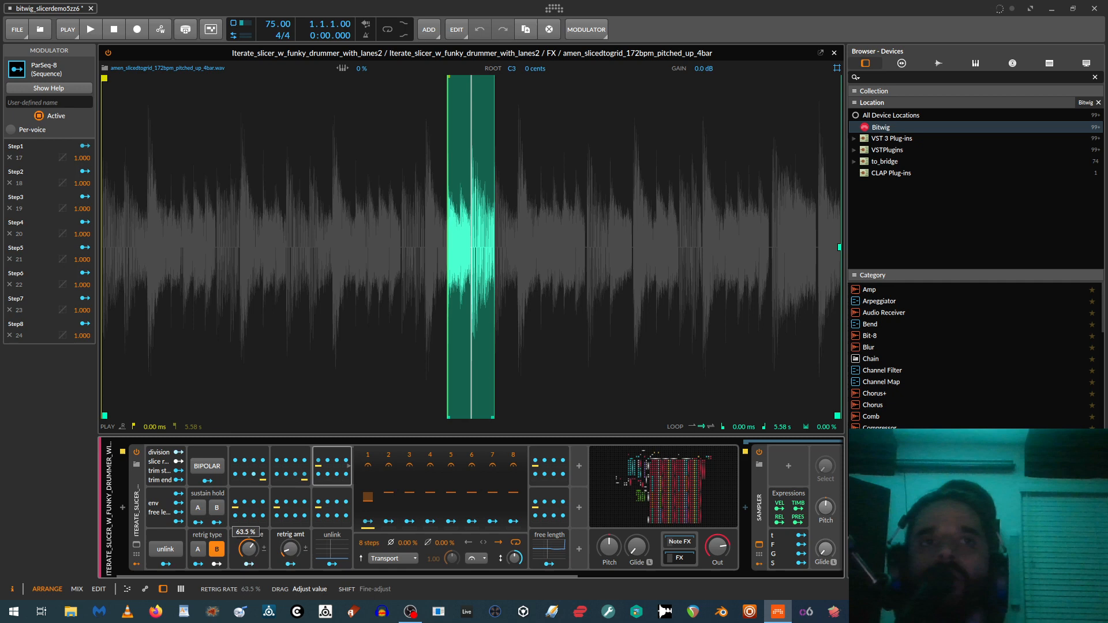
Bring the retrig amount back up and fine-tune how fast slices retrigger
{"action": "left_click_drag", "start_coordinate": [248, 549], "coordinate": [253, 536]}
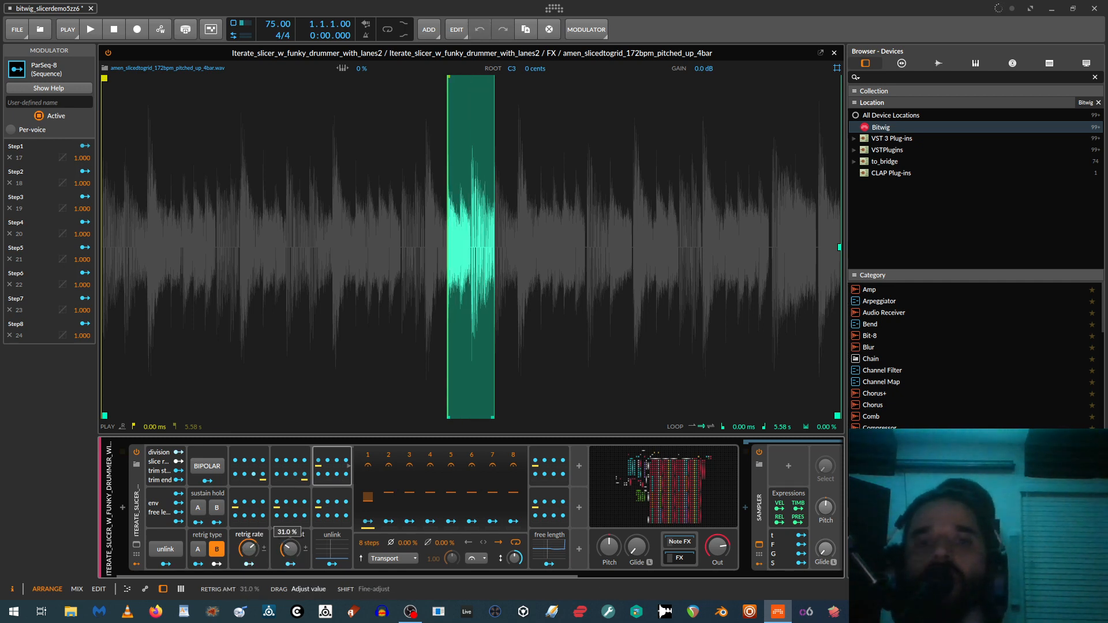
{"action": "left_click_drag", "start_coordinate": [289, 549], "coordinate": [288, 536]}
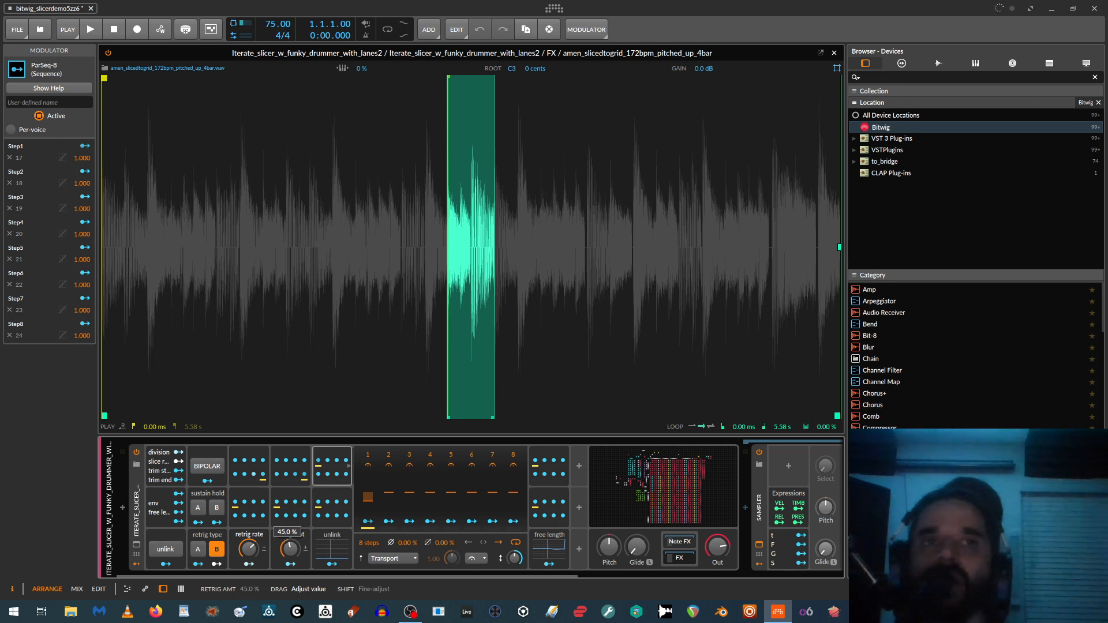
{"action": "left_click_drag", "start_coordinate": [290, 549], "coordinate": [292, 544]}
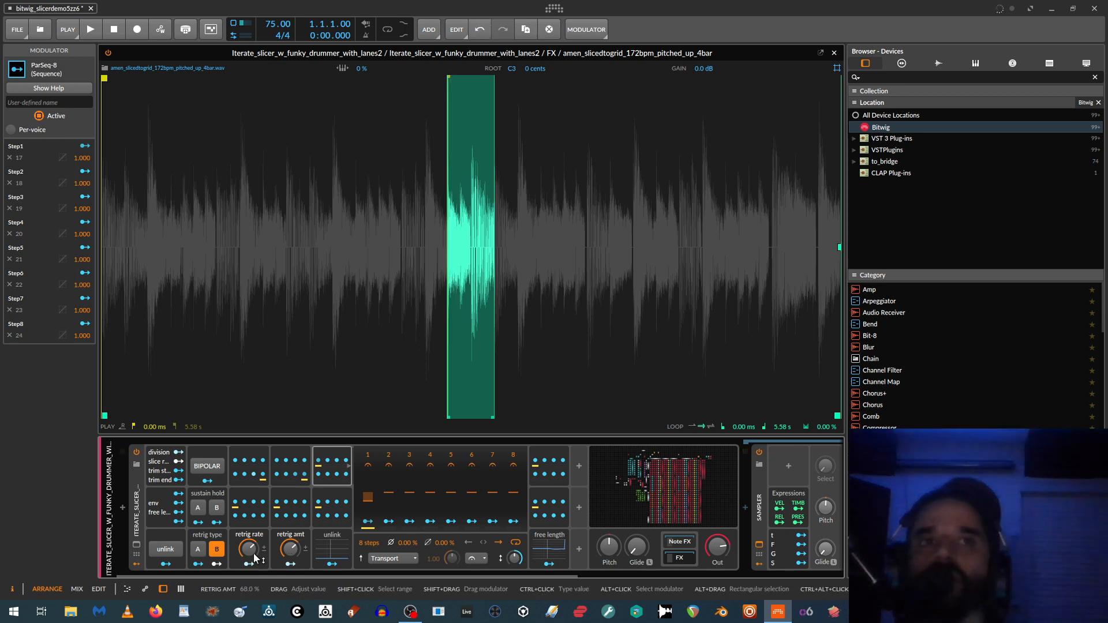
{"action": "left_click_drag", "start_coordinate": [249, 549], "coordinate": [250, 546]}
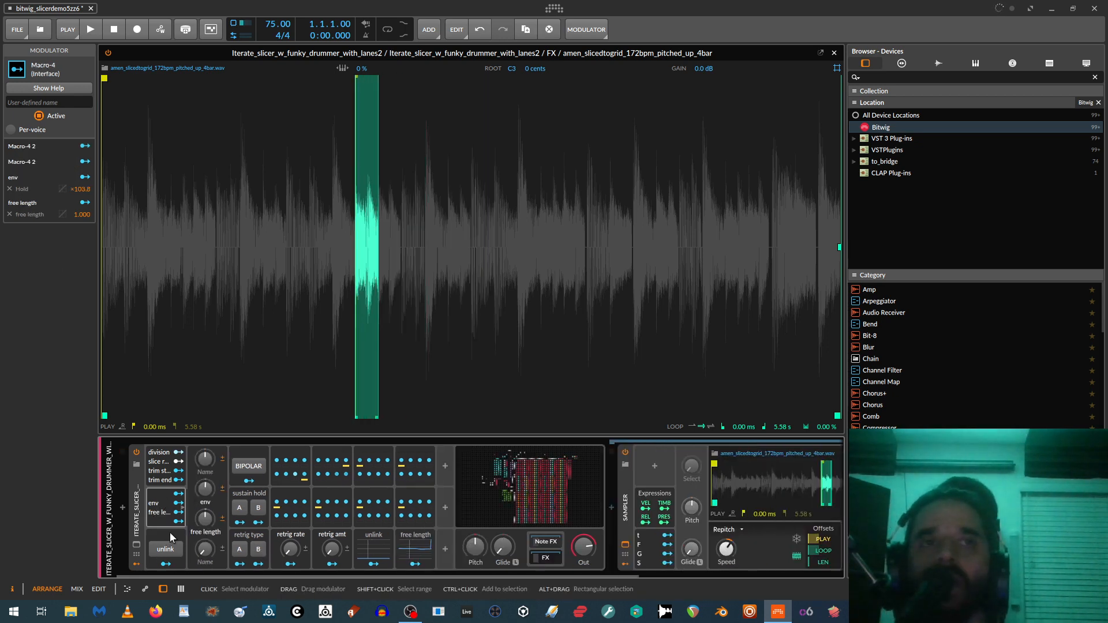
{"action": "mouse_move", "coordinate": [364, 367]}
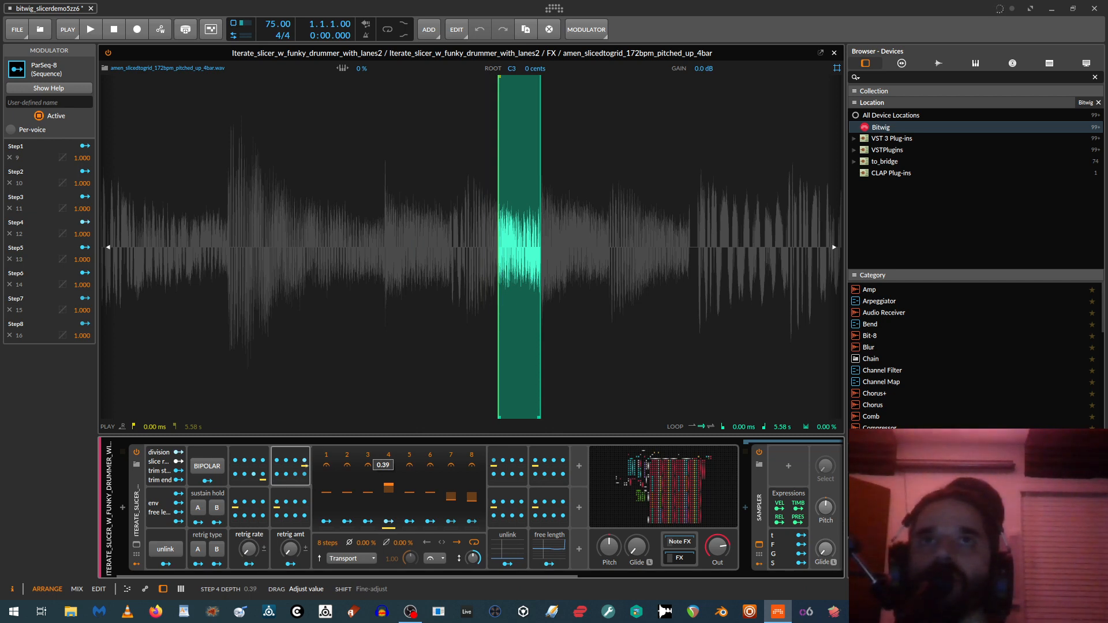
Push step 4's slice offset positive then negative and back, and pull step 5 earlier
{"action": "left_click_drag", "start_coordinate": [382, 464], "coordinate": [383, 456]}
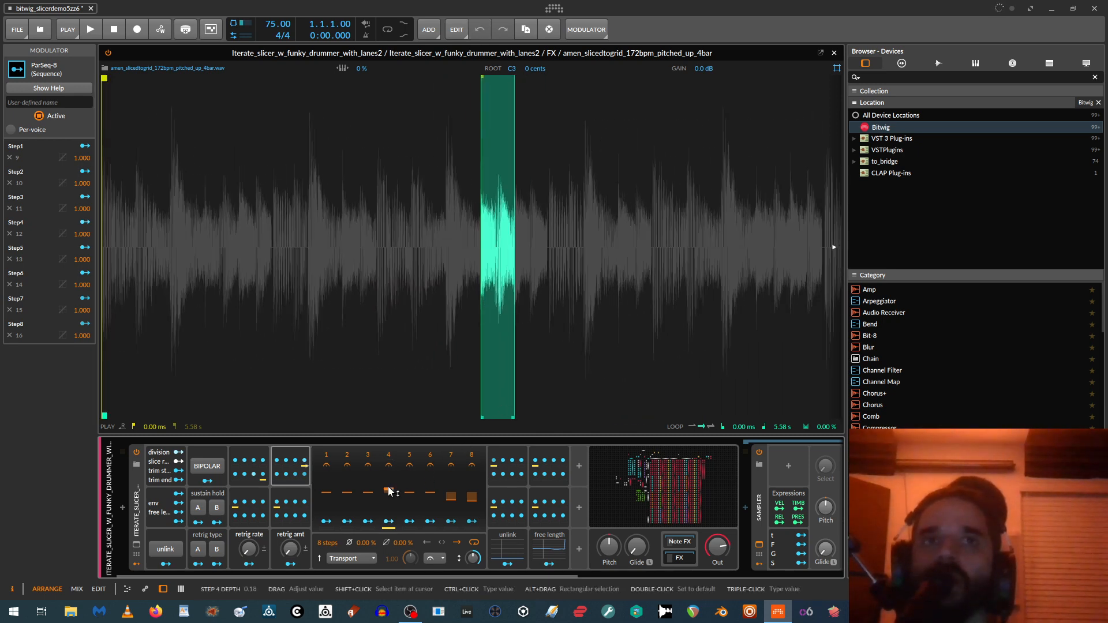
{"action": "left_click_drag", "start_coordinate": [387, 498], "coordinate": [388, 486]}
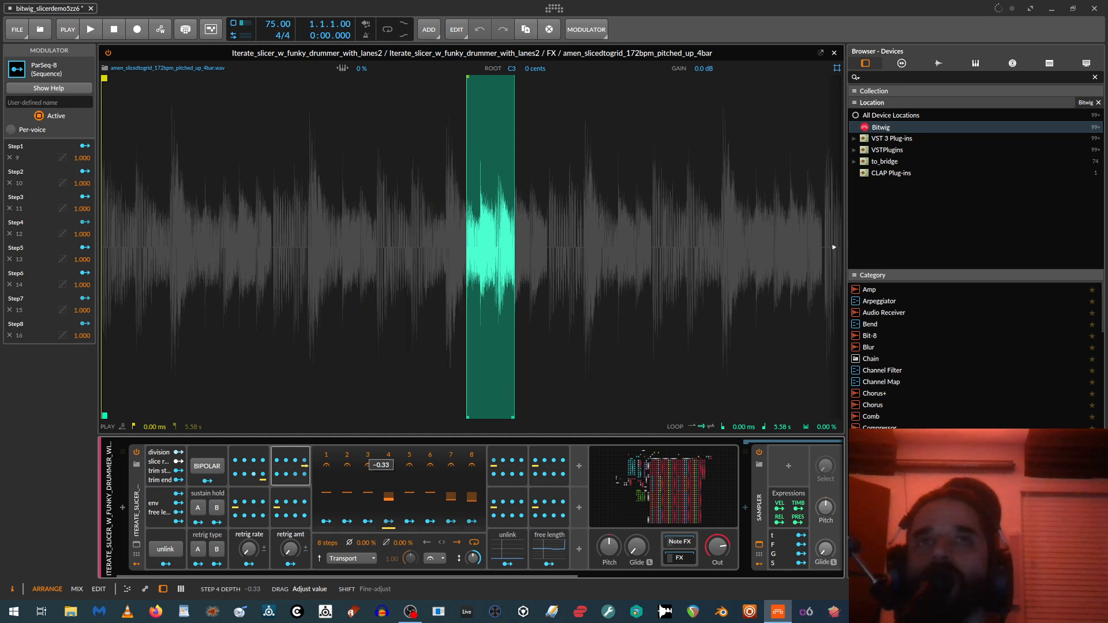
{"action": "left_click_drag", "start_coordinate": [379, 464], "coordinate": [380, 452]}
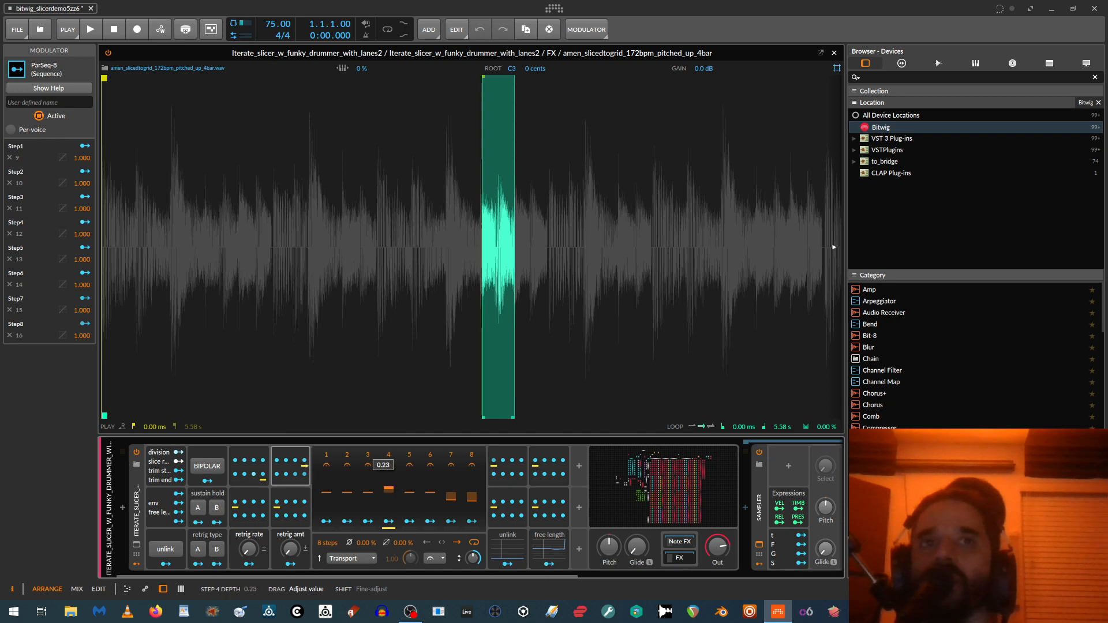
{"action": "left_click_drag", "start_coordinate": [383, 464], "coordinate": [383, 445]}
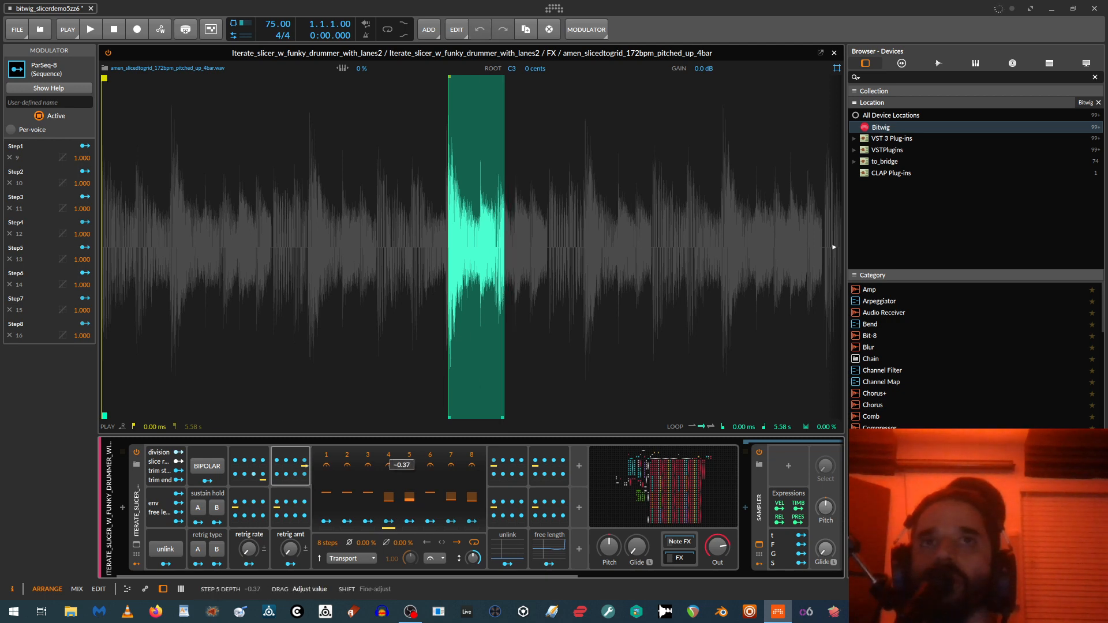
{"action": "left_click_drag", "start_coordinate": [401, 464], "coordinate": [400, 456]}
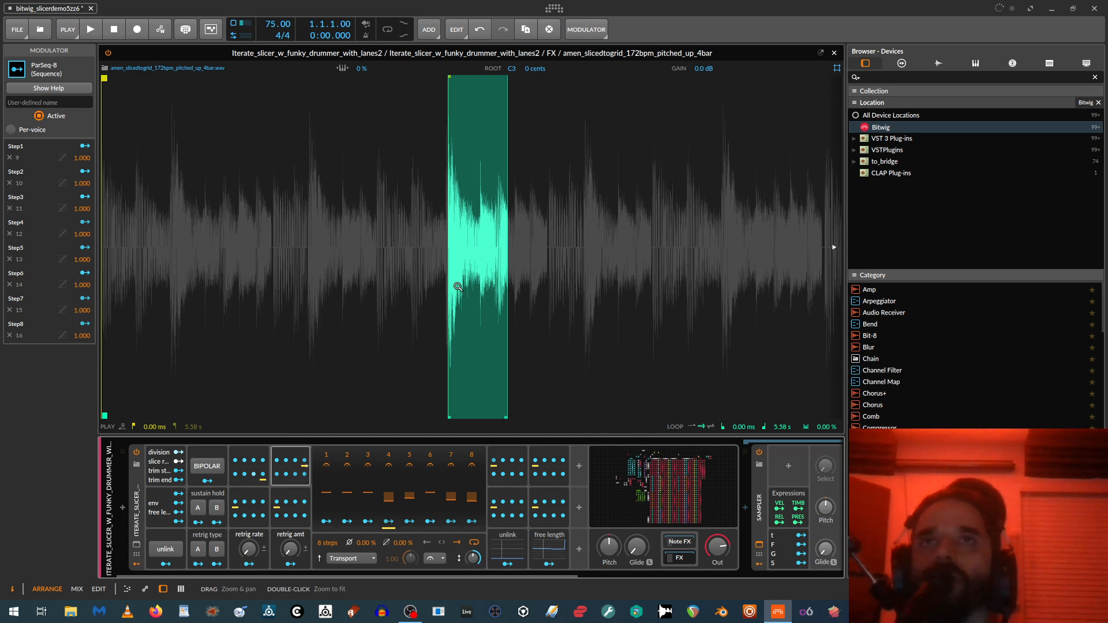
{"action": "mouse_move", "coordinate": [484, 275]}
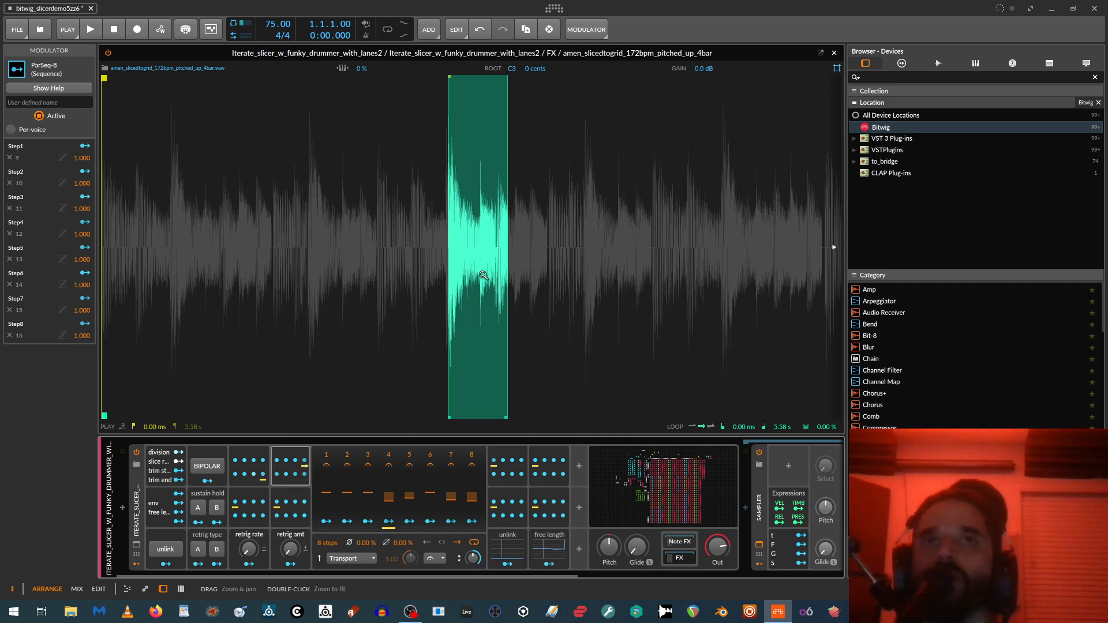
{"action": "mouse_move", "coordinate": [396, 390]}
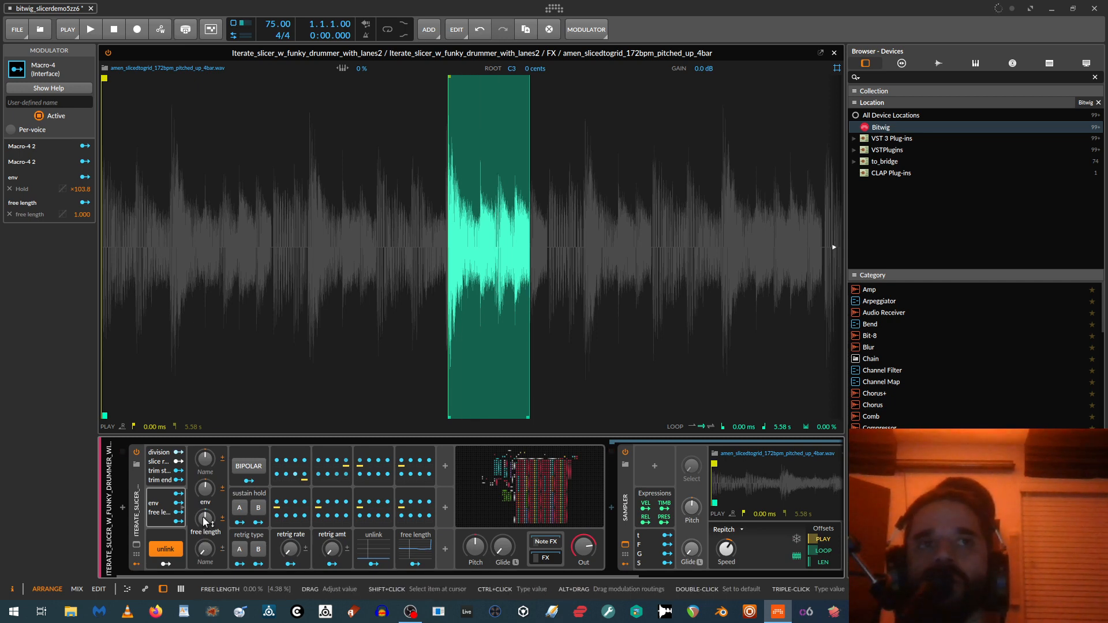
Pull the free length knob down near -100% so the slice becomes a thin sliver
{"action": "left_click_drag", "start_coordinate": [205, 519], "coordinate": [206, 519]}
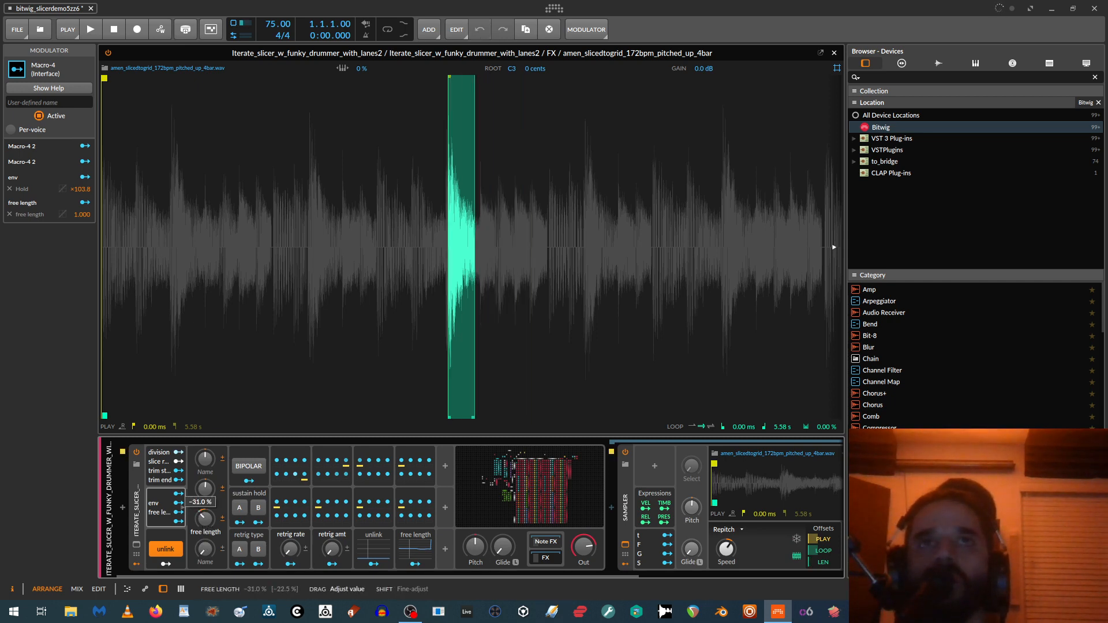
{"action": "left_click_drag", "start_coordinate": [199, 502], "coordinate": [199, 495]}
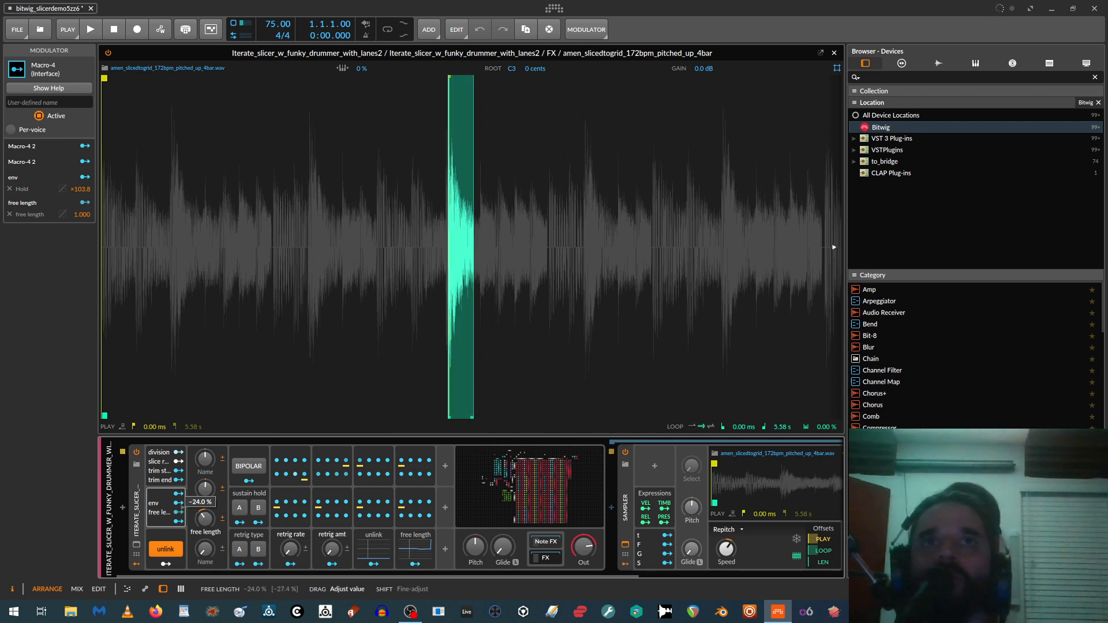
{"action": "left_click_drag", "start_coordinate": [199, 502], "coordinate": [199, 487]}
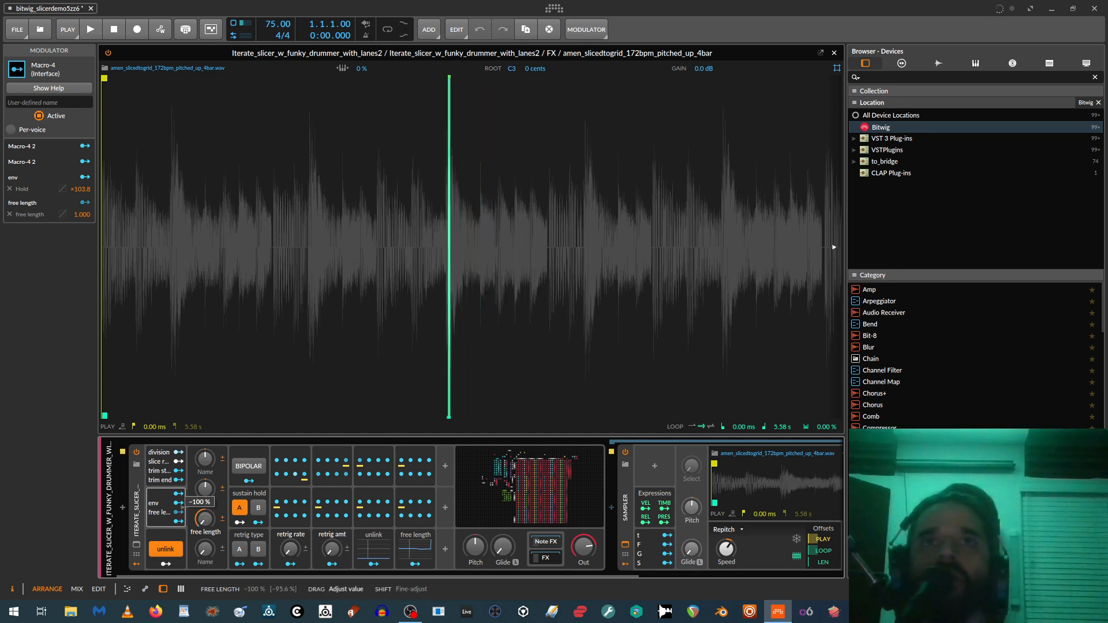
{"action": "left_click", "coordinate": [239, 508]}
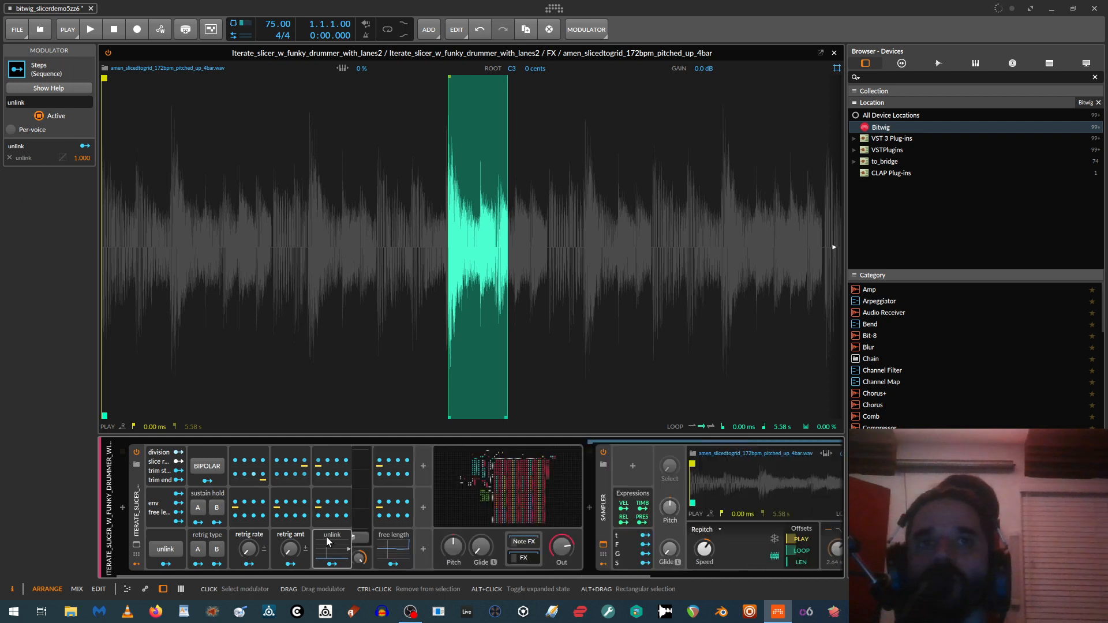
Show the unlink Steps modulator in the Modulator panel
{"action": "left_click", "coordinate": [373, 544]}
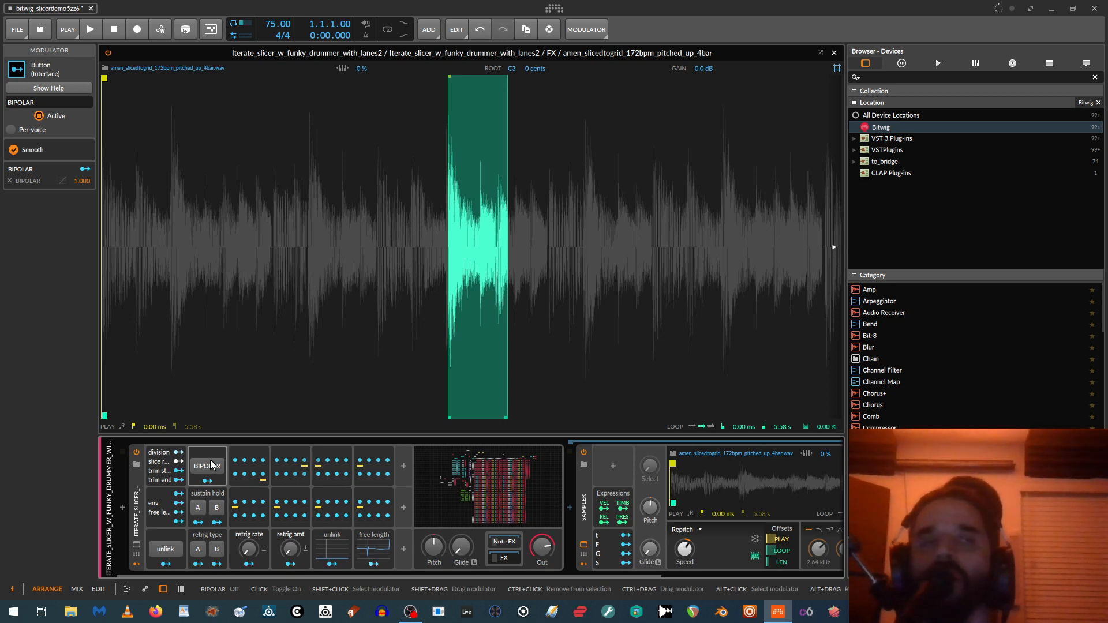
Switch bipolar on and pull steps 1–2 negative to about -0.93
{"action": "left_click", "coordinate": [208, 465]}
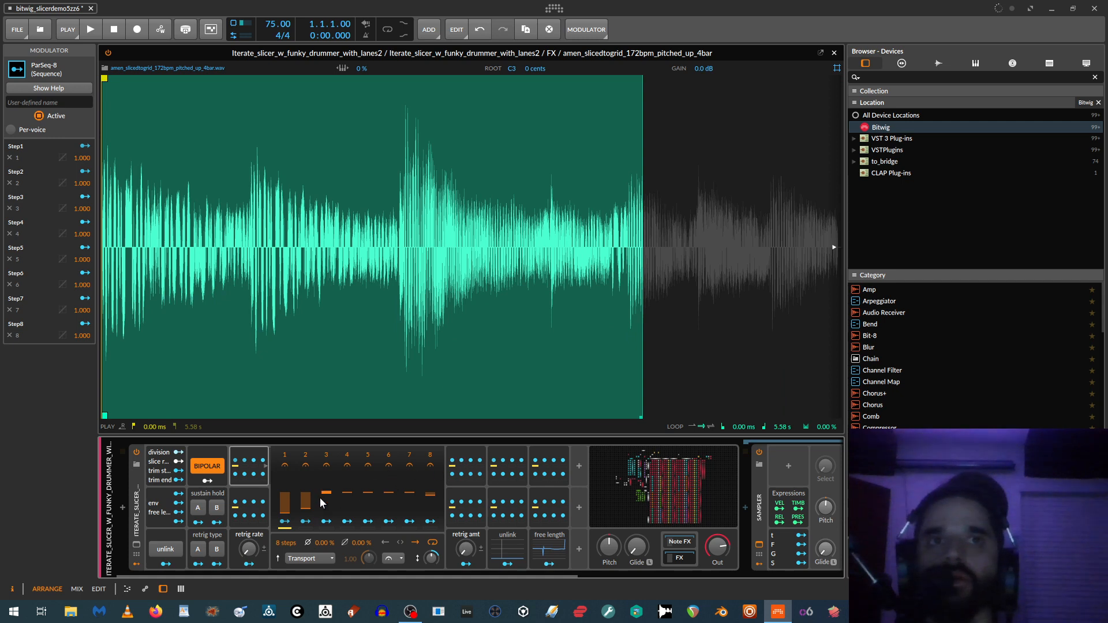
{"action": "left_click_drag", "start_coordinate": [305, 502], "coordinate": [304, 516]}
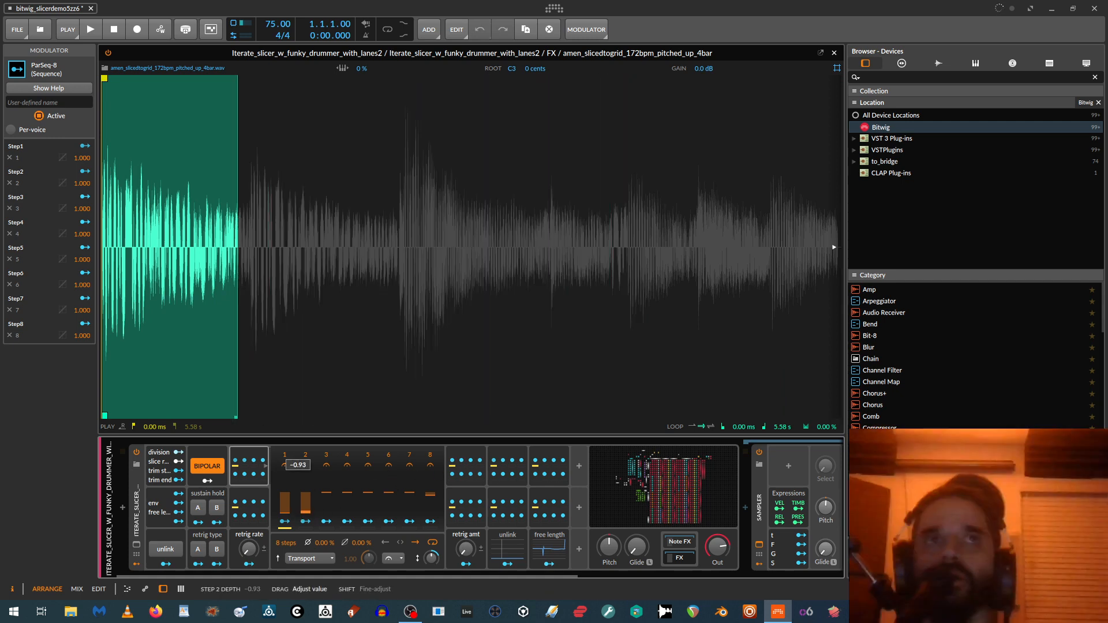
{"action": "left_click_drag", "start_coordinate": [297, 465], "coordinate": [297, 469]}
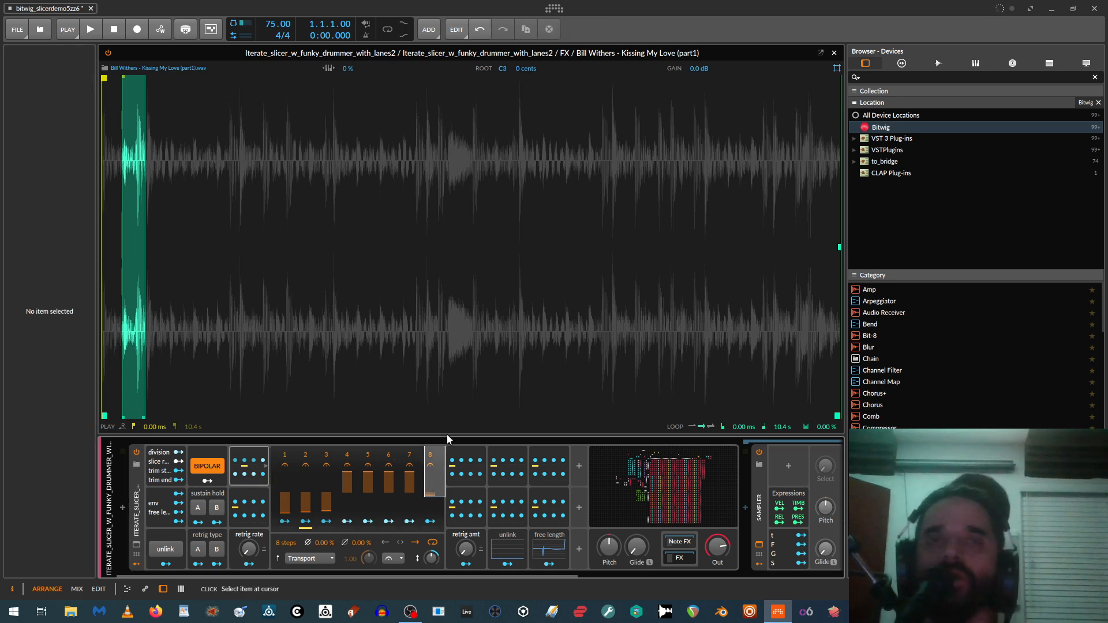
Adjust a later step's offset and settle step 2 at about -0.96 depth
{"action": "left_click_drag", "start_coordinate": [429, 470], "coordinate": [429, 495]}
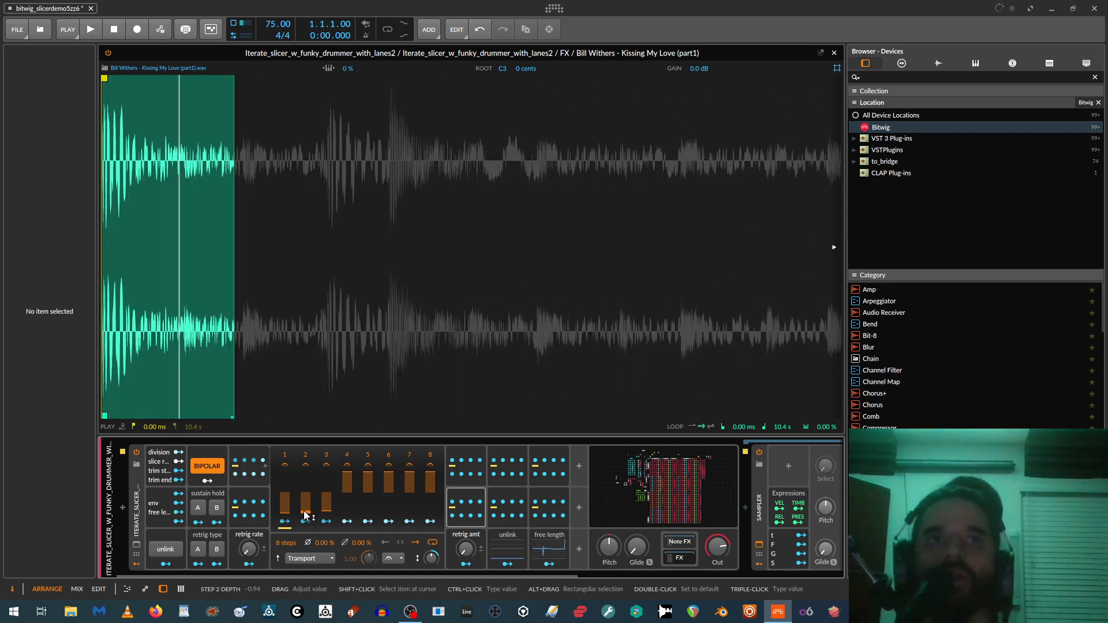
{"action": "left_click_drag", "start_coordinate": [303, 496], "coordinate": [303, 516]}
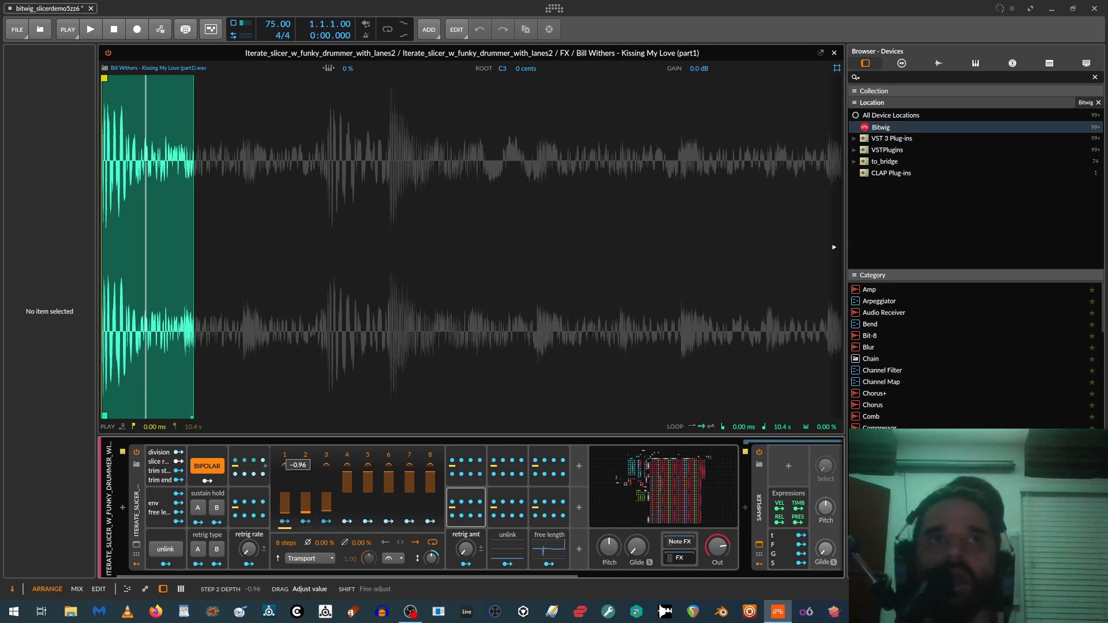